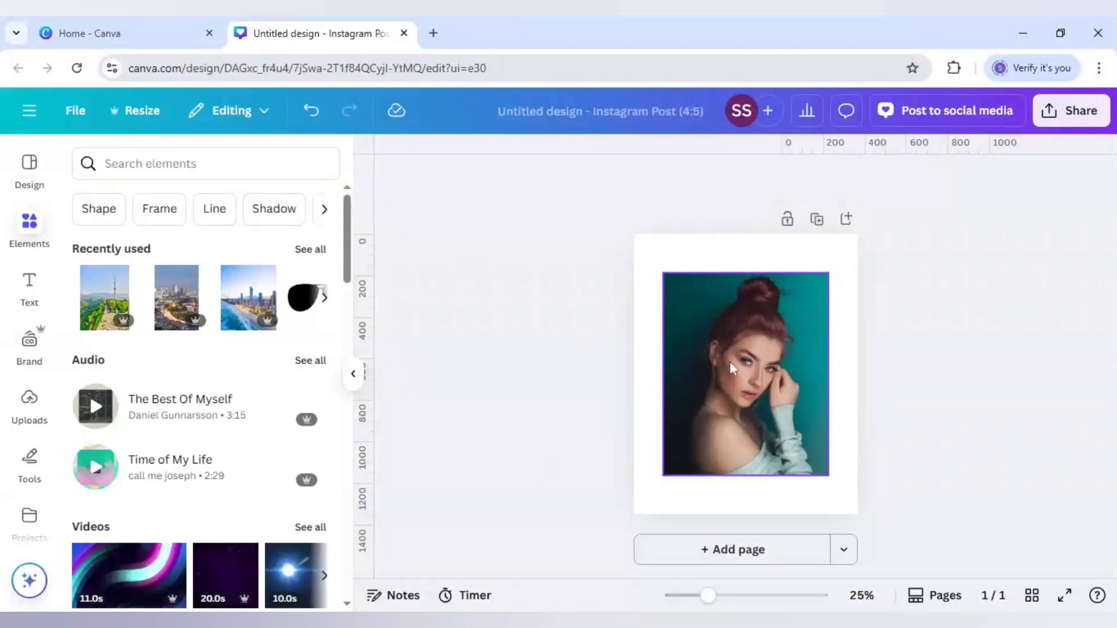
Move the portrait photo to the top-left corner and resize it to fill the Instagram post
left_click(745, 373)
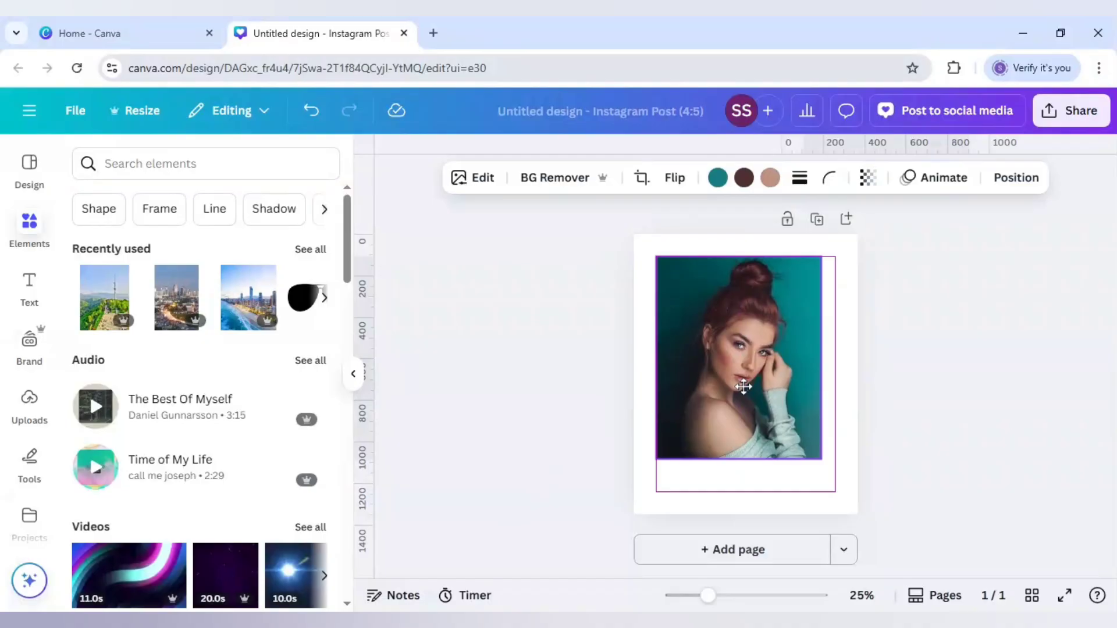
left_click_drag(742, 387, 719, 363)
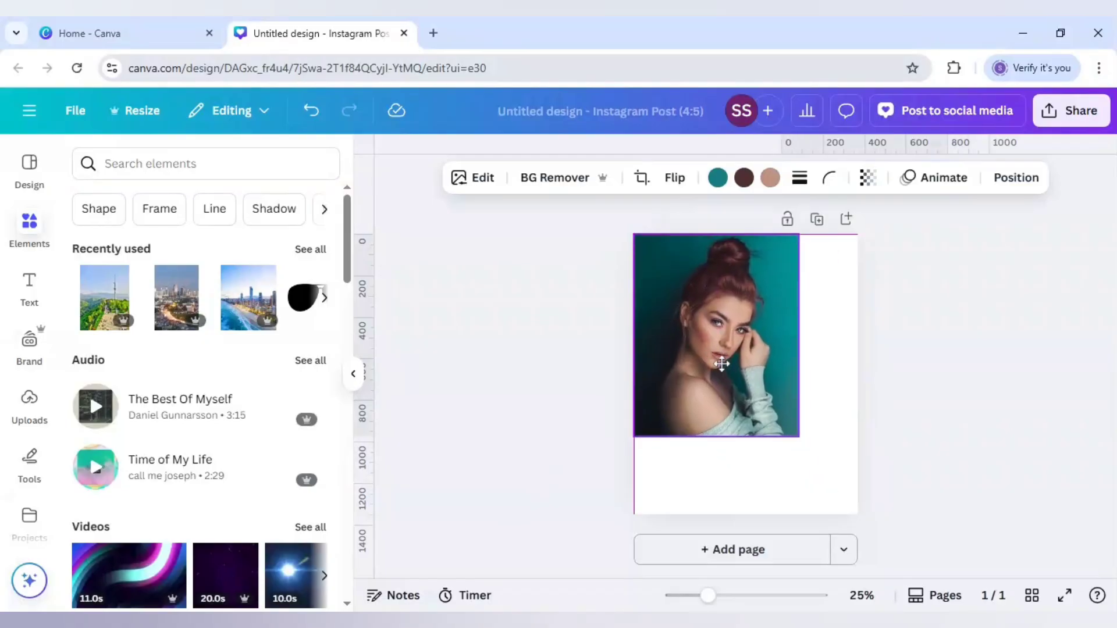
left_click_drag(799, 435, 866, 517)
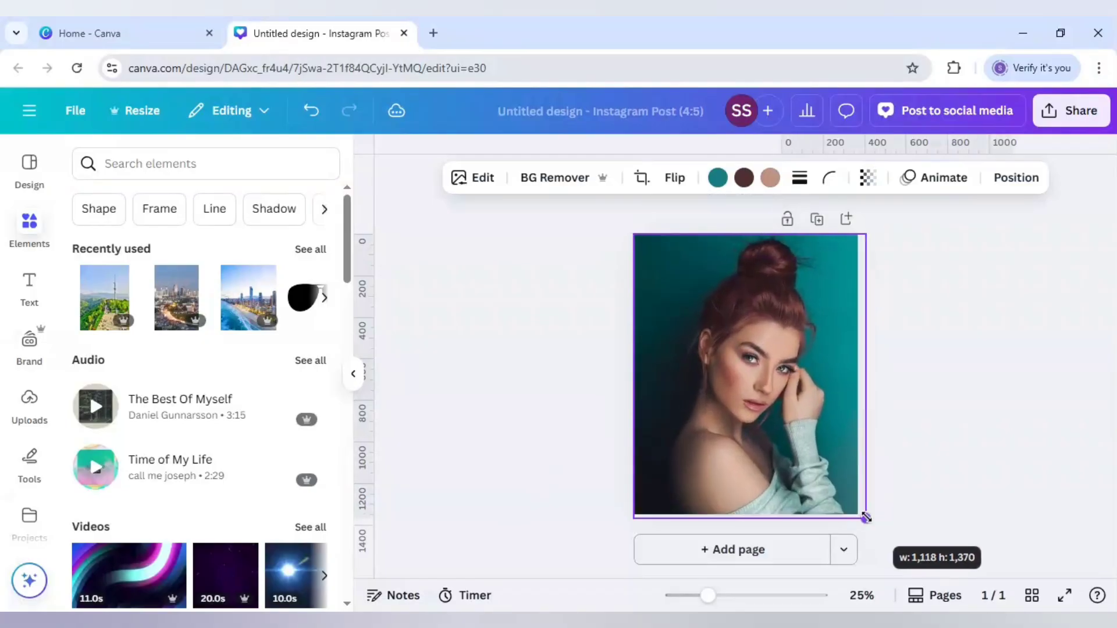
left_click_drag(863, 517, 866, 518)
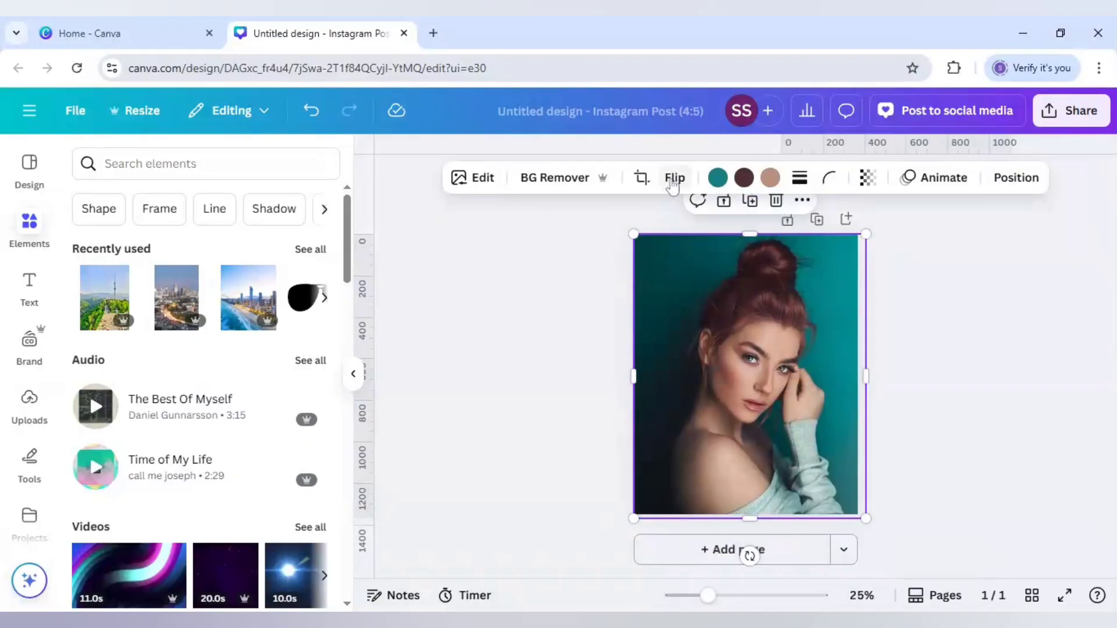
Flip the portrait photo horizontally and create a duplicate of it
left_click(673, 177)
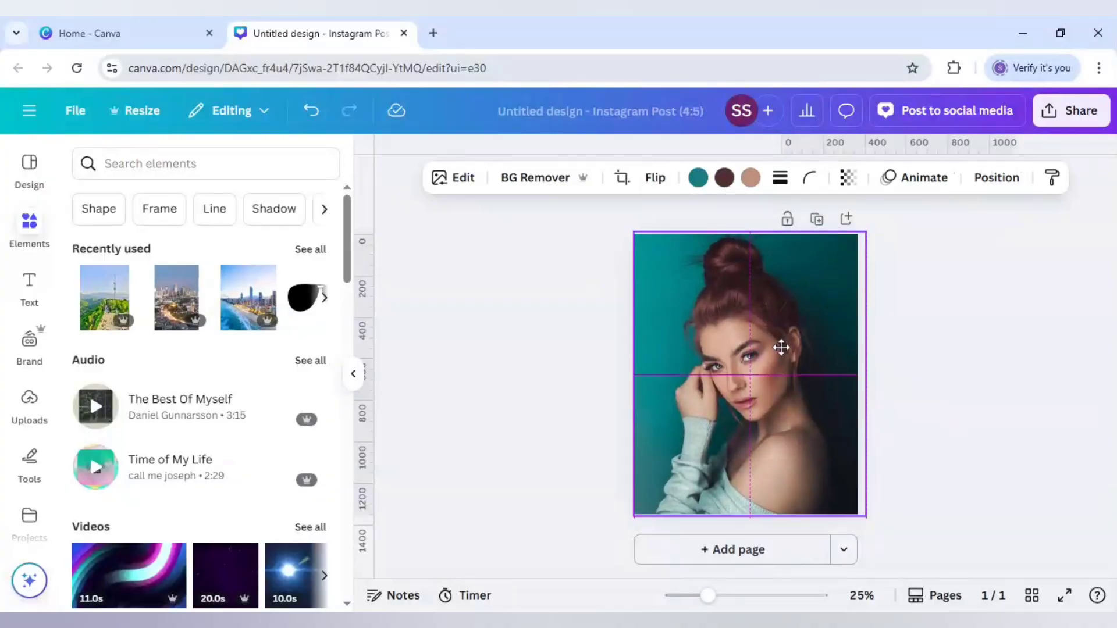
left_click(748, 349)
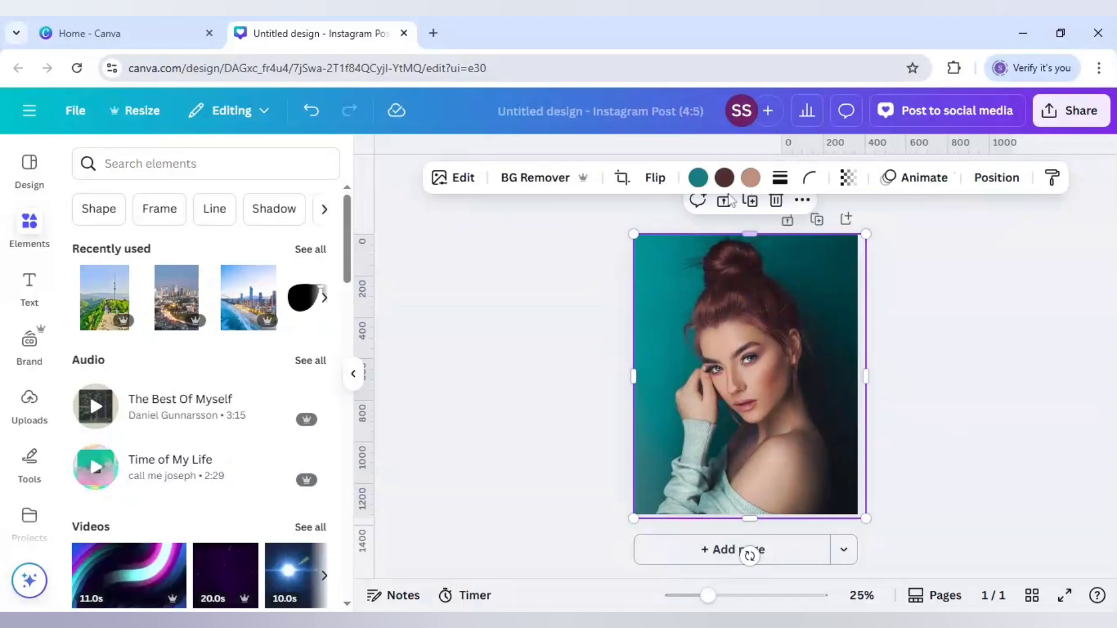
mouse_move(749, 200)
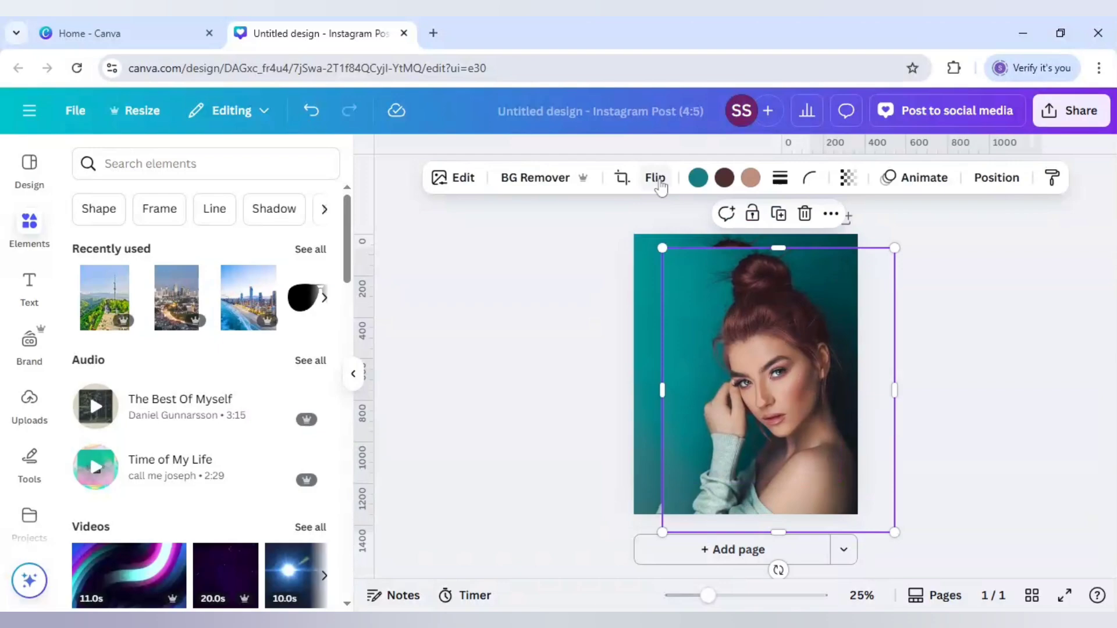
Flip the duplicate back, enlarge it over the original, and set its transparency to 59
left_click(654, 178)
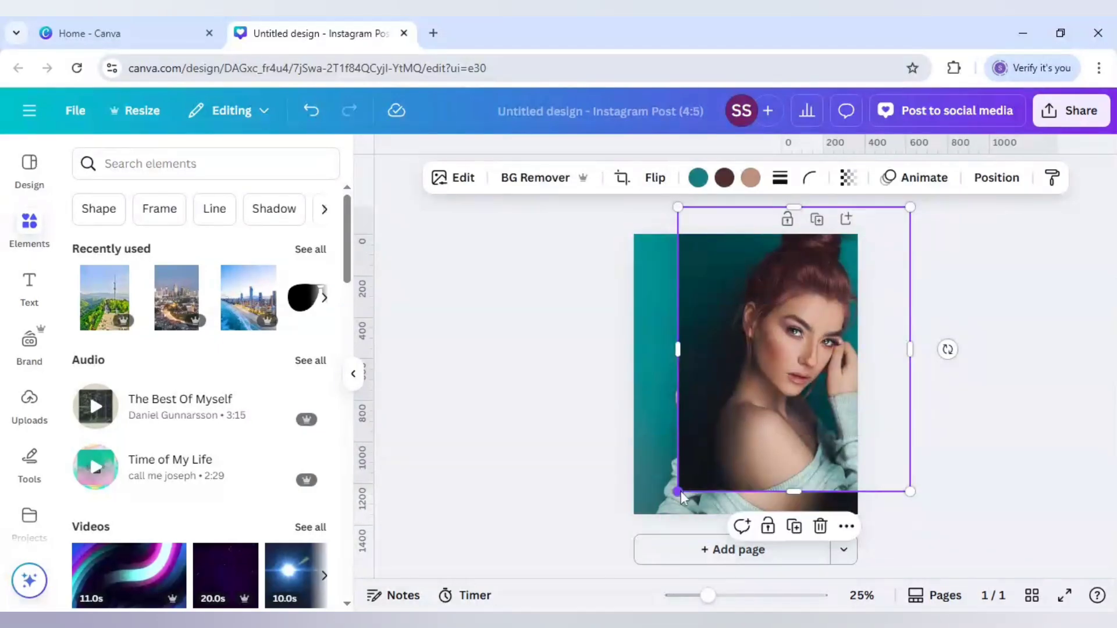
left_click_drag(676, 492, 647, 529)
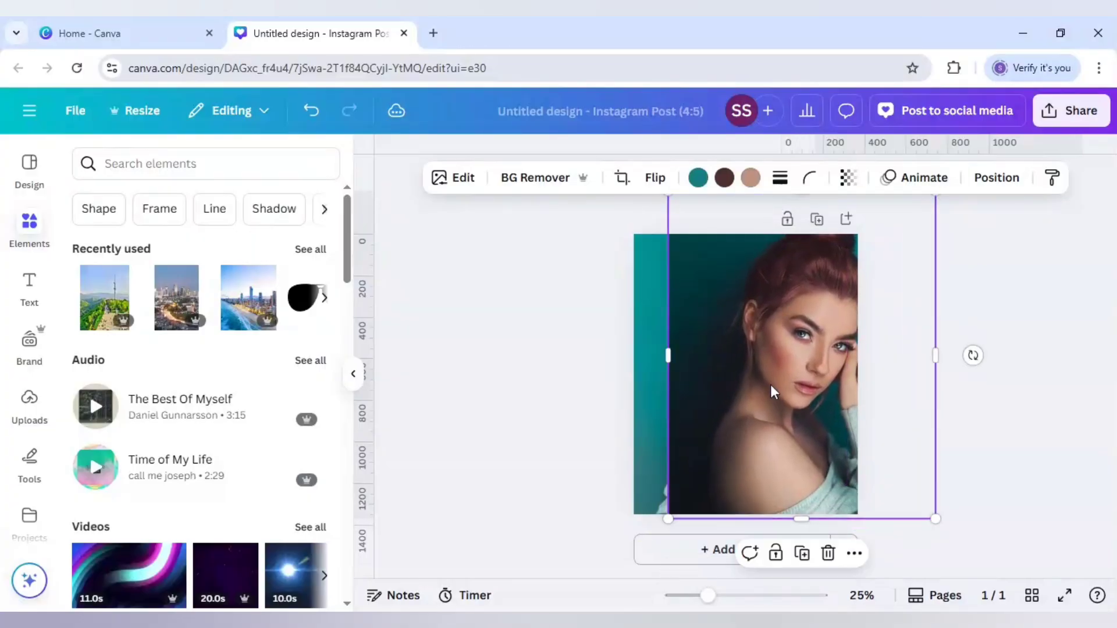
left_click(848, 177)
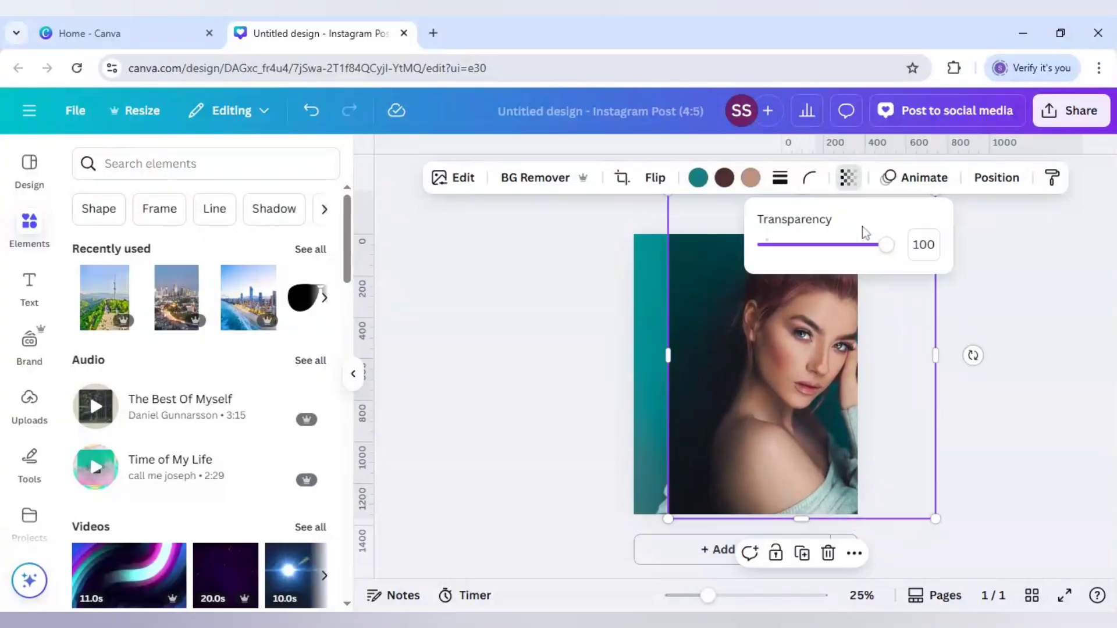
left_click_drag(886, 245, 841, 244)
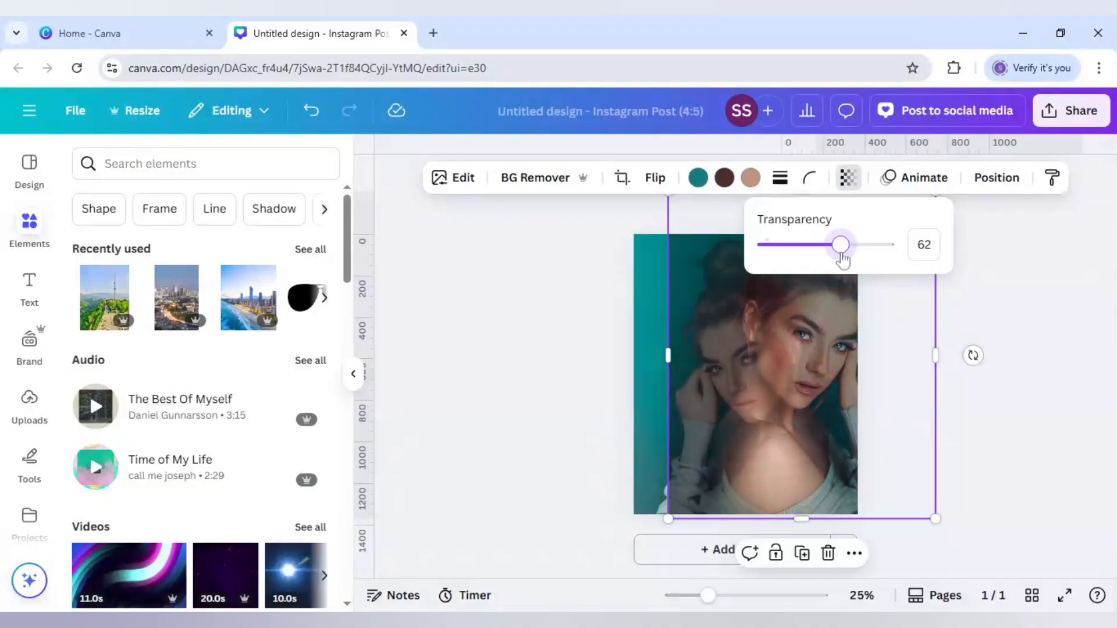
left_click_drag(842, 244, 836, 244)
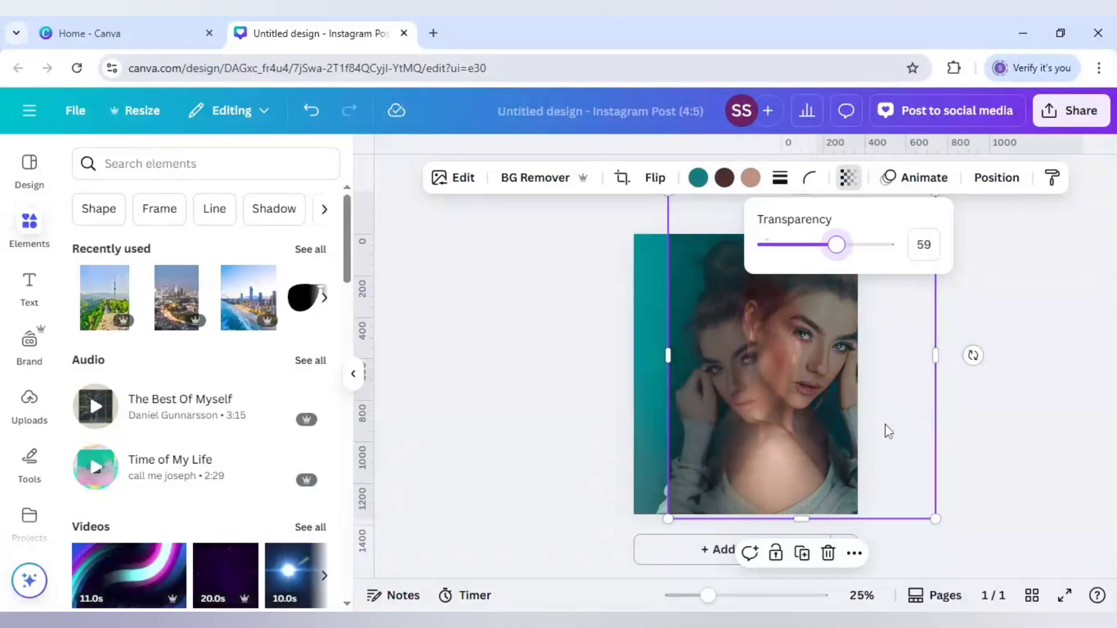
left_click(848, 177)
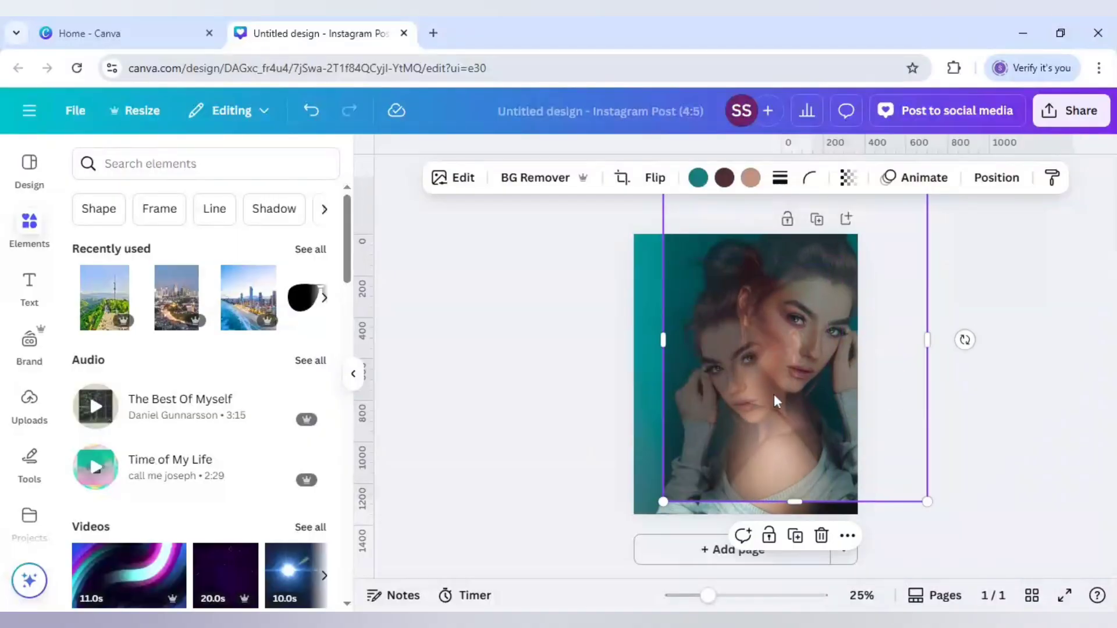
mouse_move(775, 366)
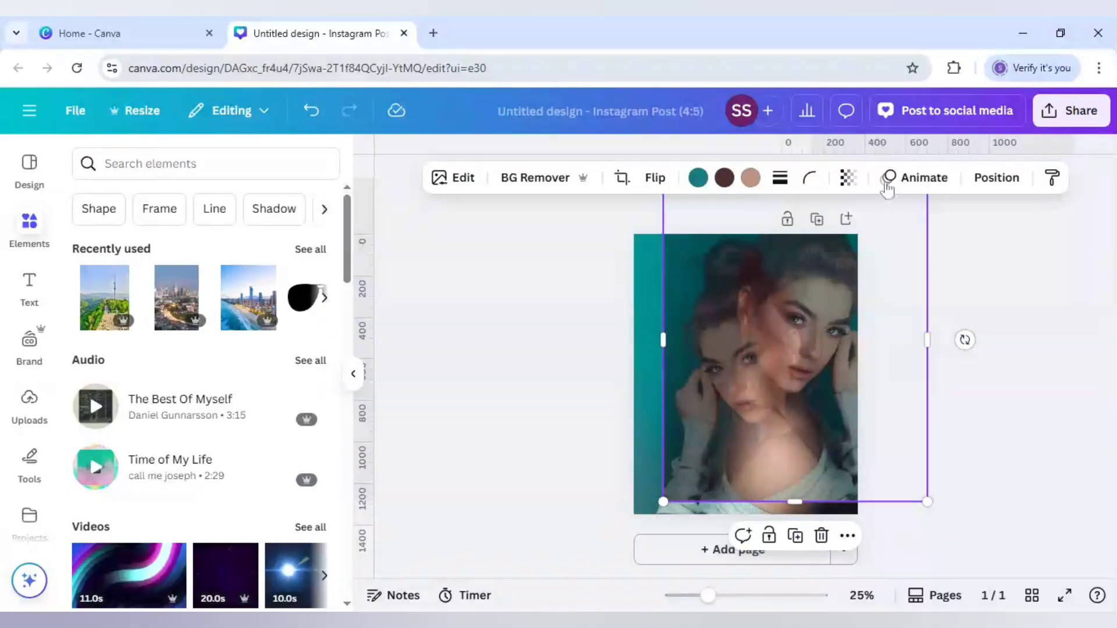
Strip the background from the enlarged duplicate with BG Remover
left_click(847, 178)
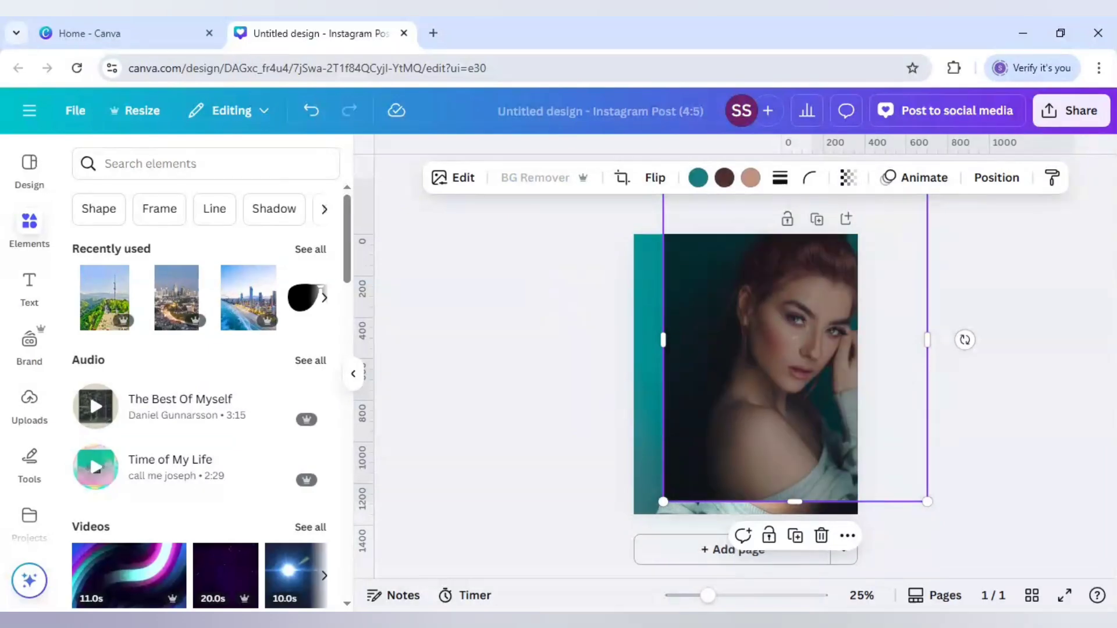
left_click(534, 177)
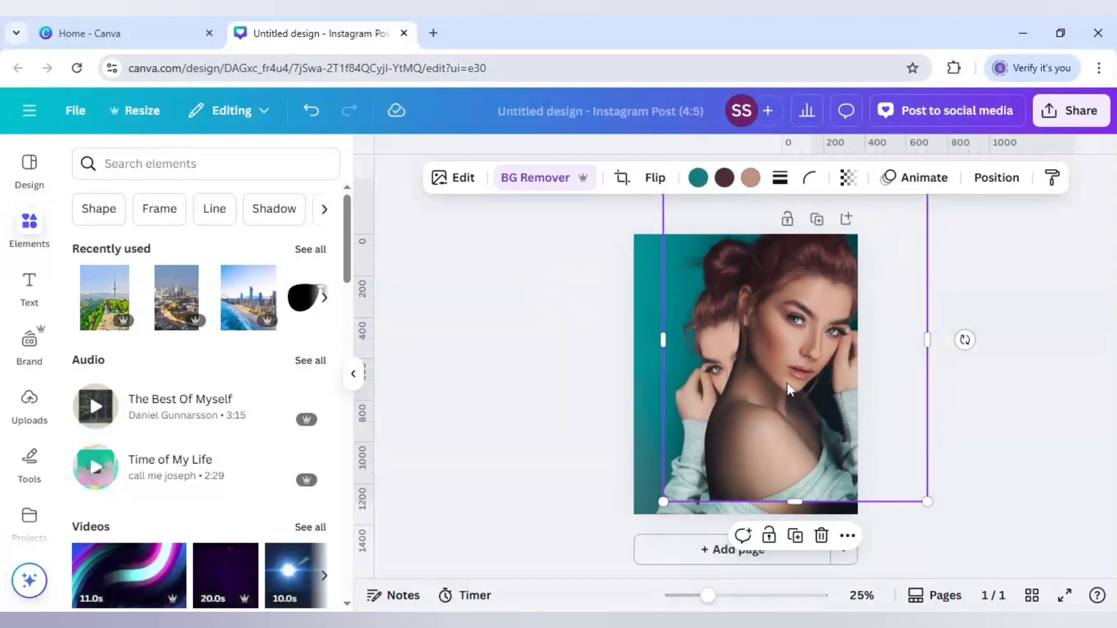
mouse_move(456, 210)
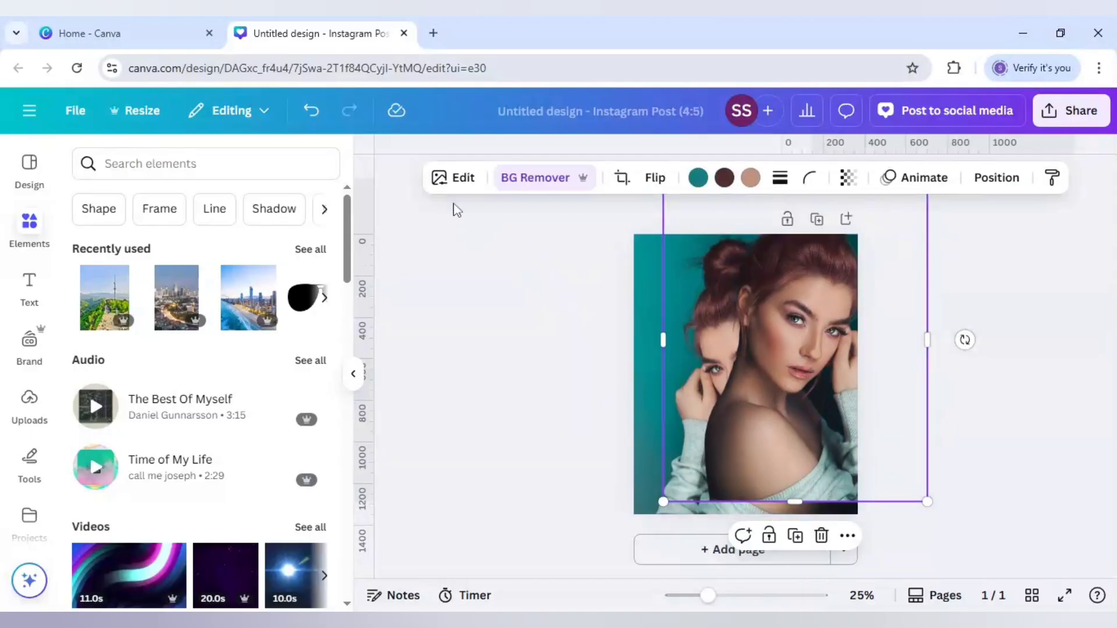
Give the cut-out copy a custom duotone with #FF0000 red highlights and black shadows
left_click(454, 178)
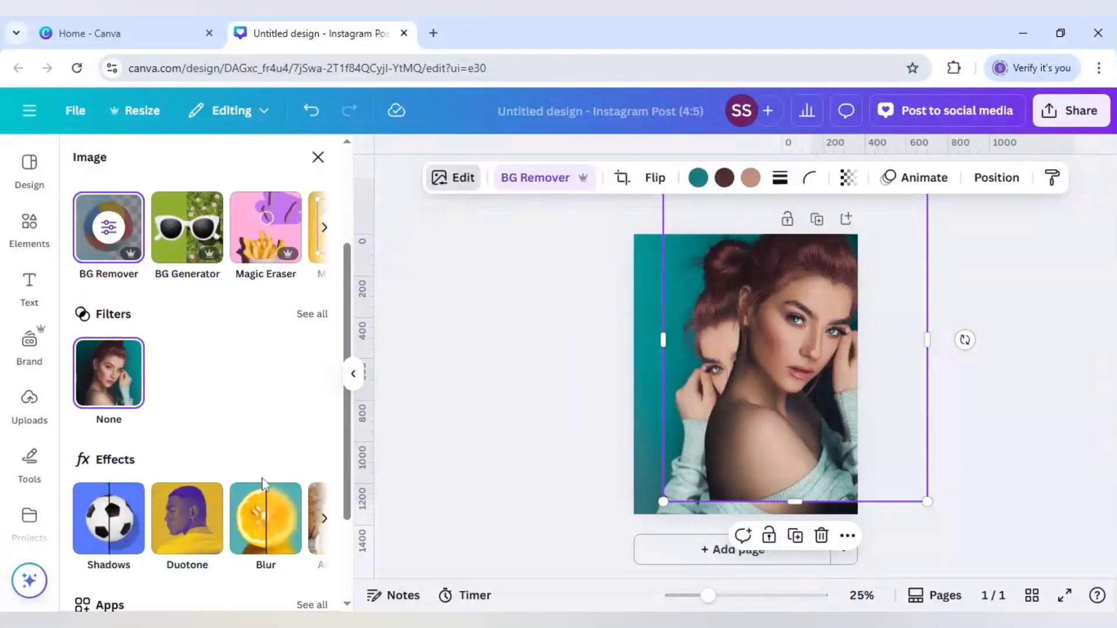
left_click(186, 518)
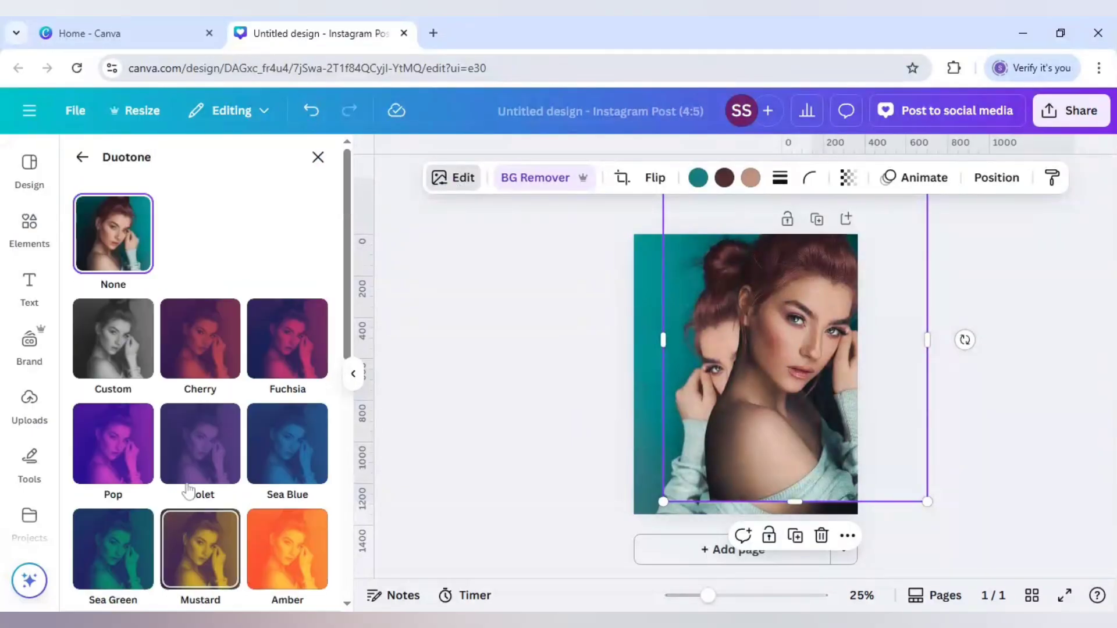
left_click(112, 339)
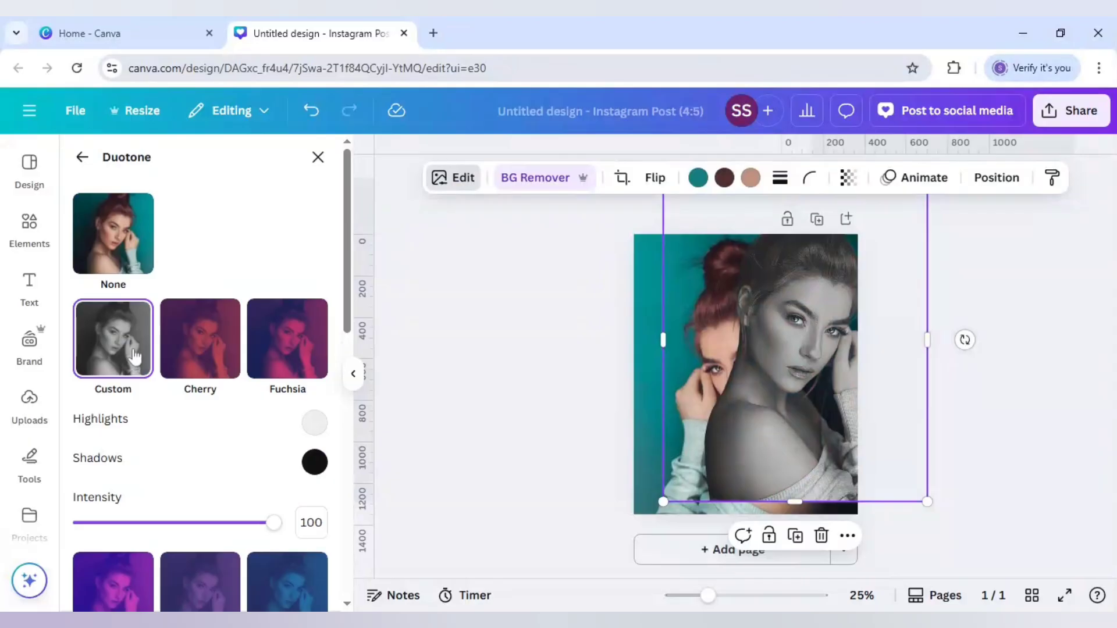
left_click(314, 422)
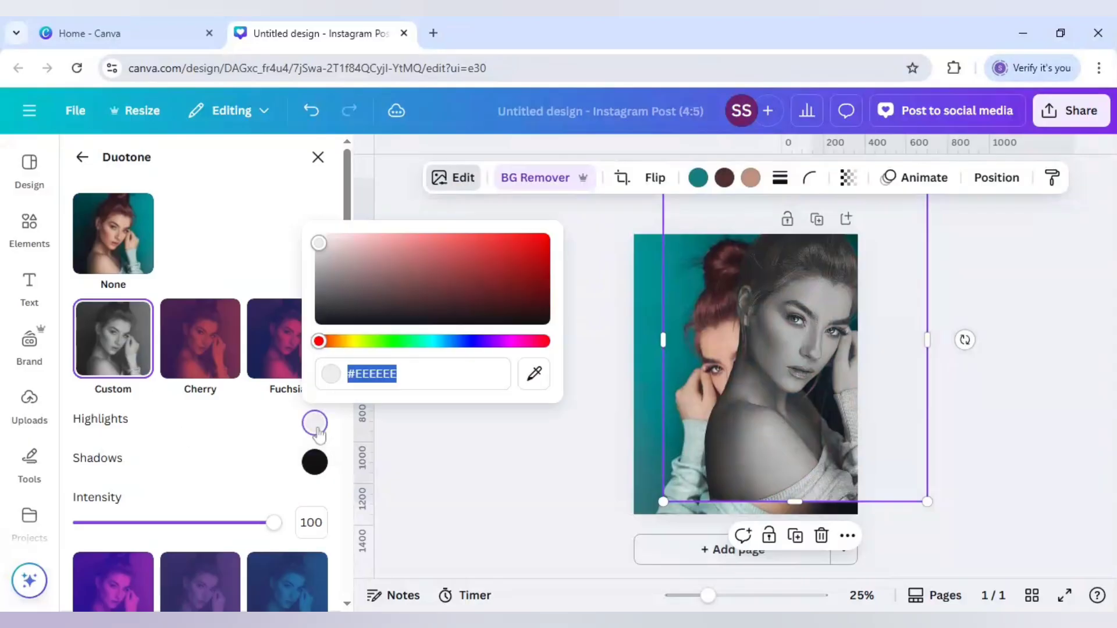
left_click(424, 242)
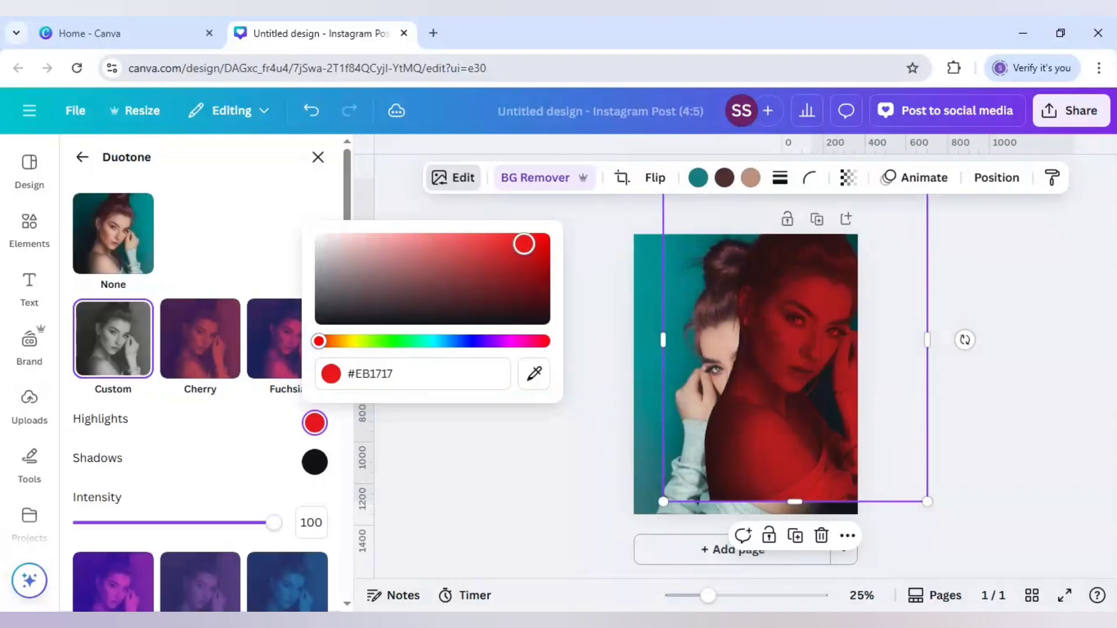
left_click_drag(524, 243, 546, 237)
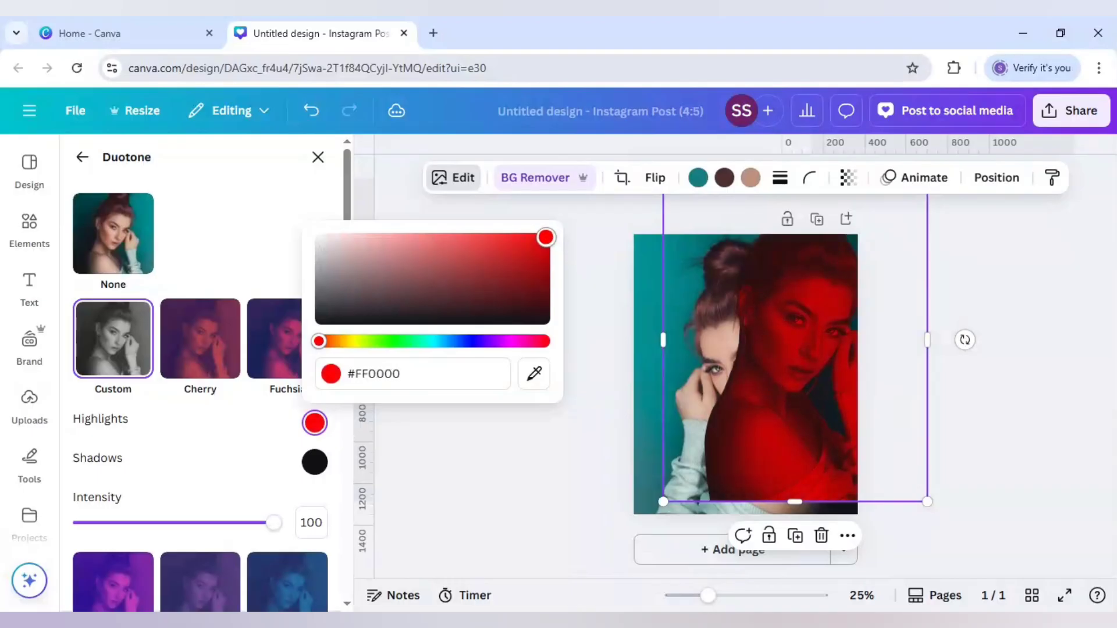
left_click(314, 462)
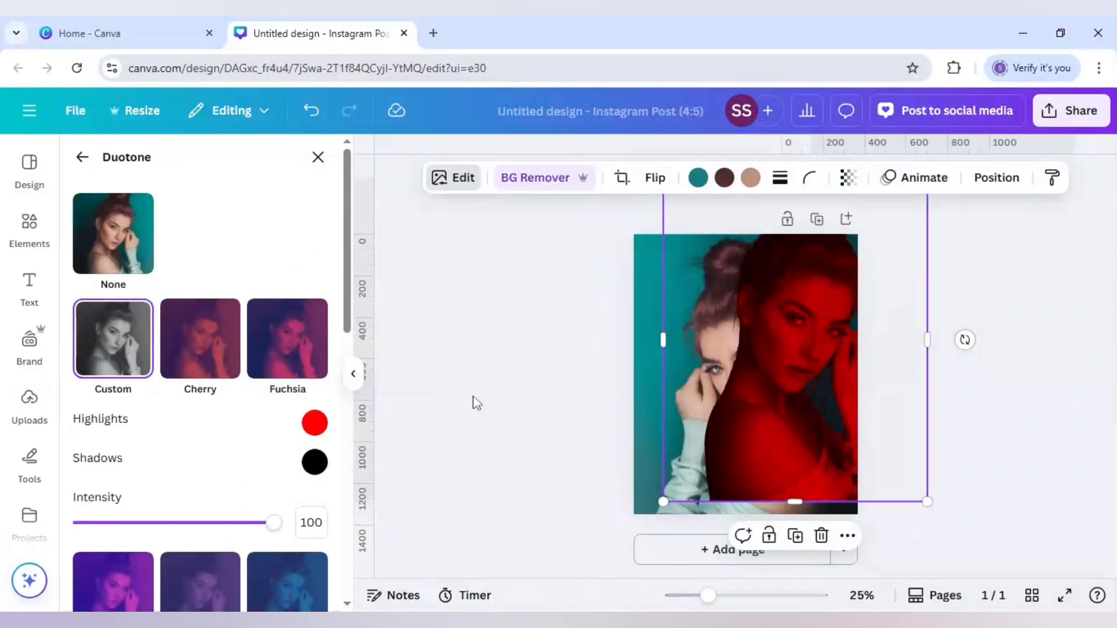
mouse_move(614, 370)
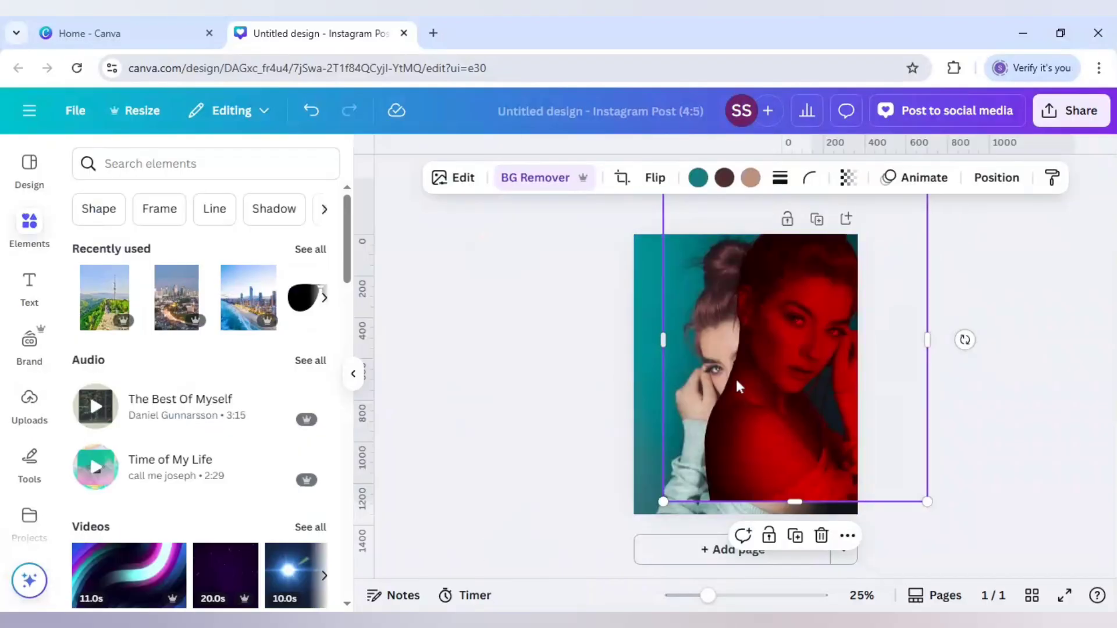
mouse_move(819, 285)
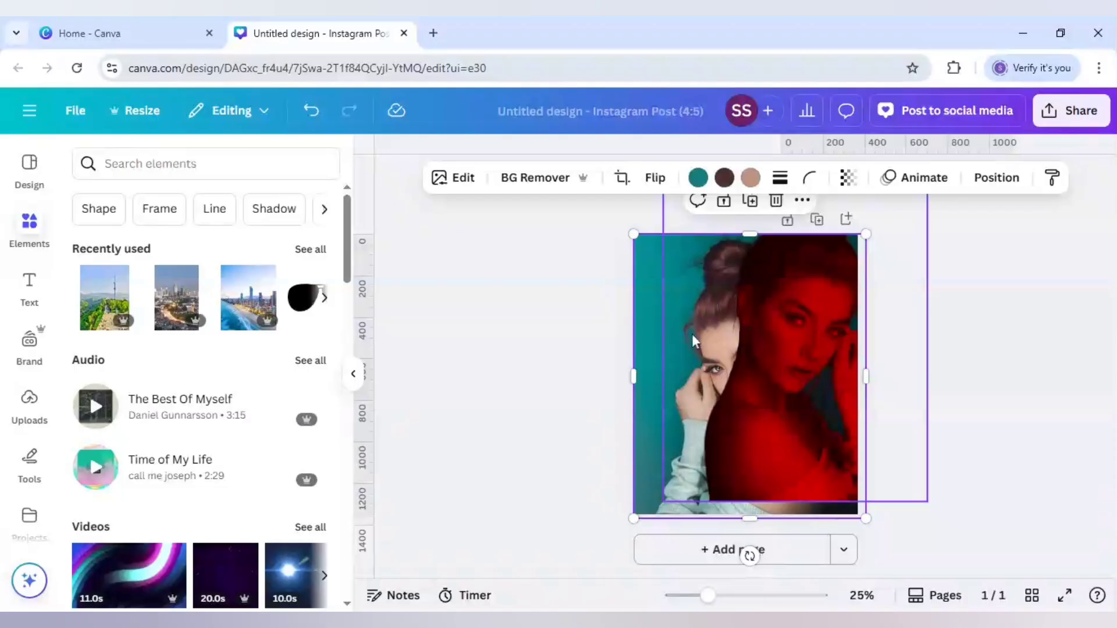
left_click(461, 177)
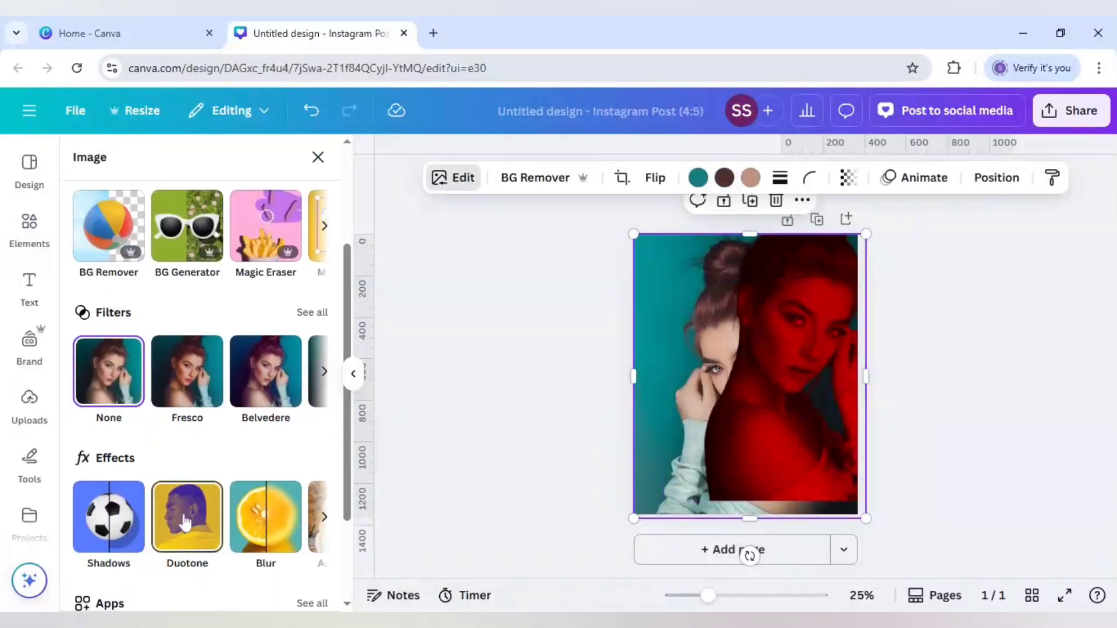
Apply a custom duotone to the back portrait with #05FA85 sea-green highlights
left_click(187, 517)
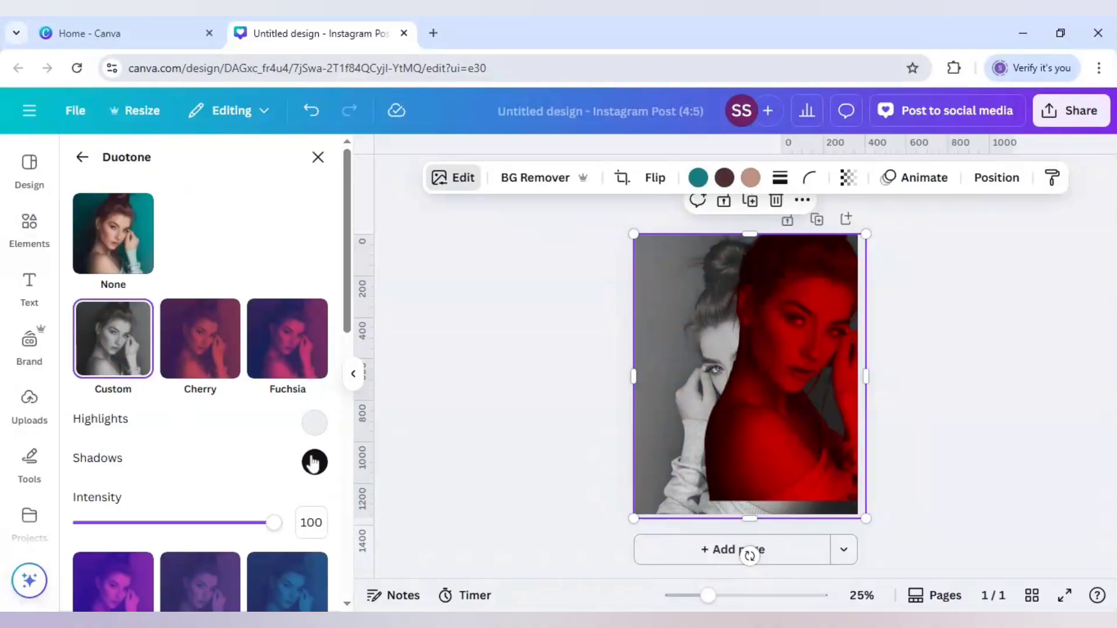
left_click(314, 461)
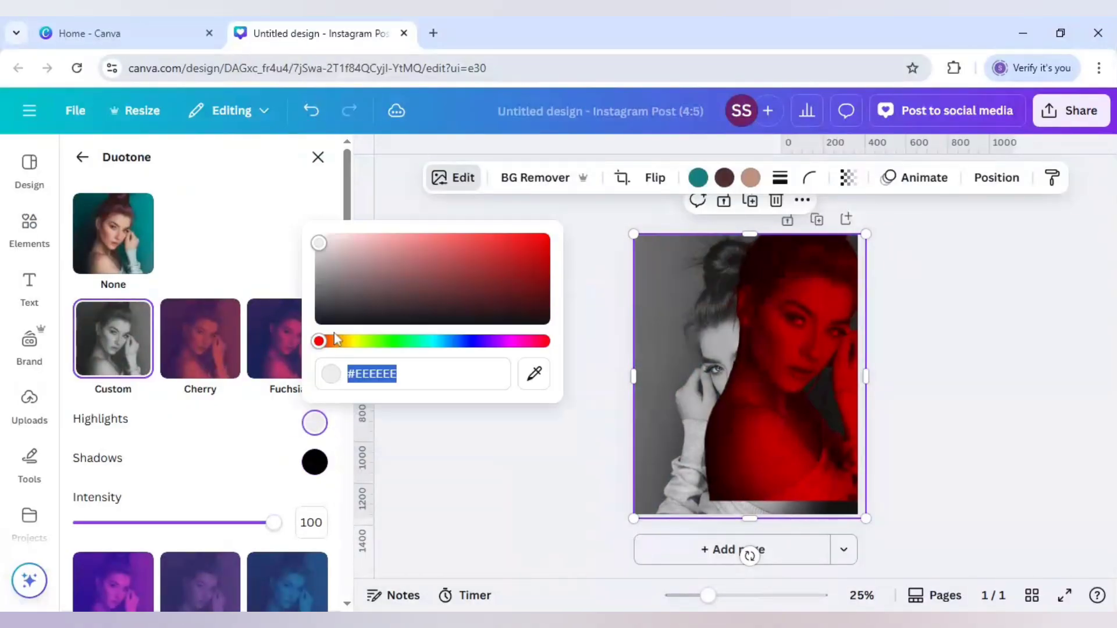
left_click_drag(319, 340, 406, 340)
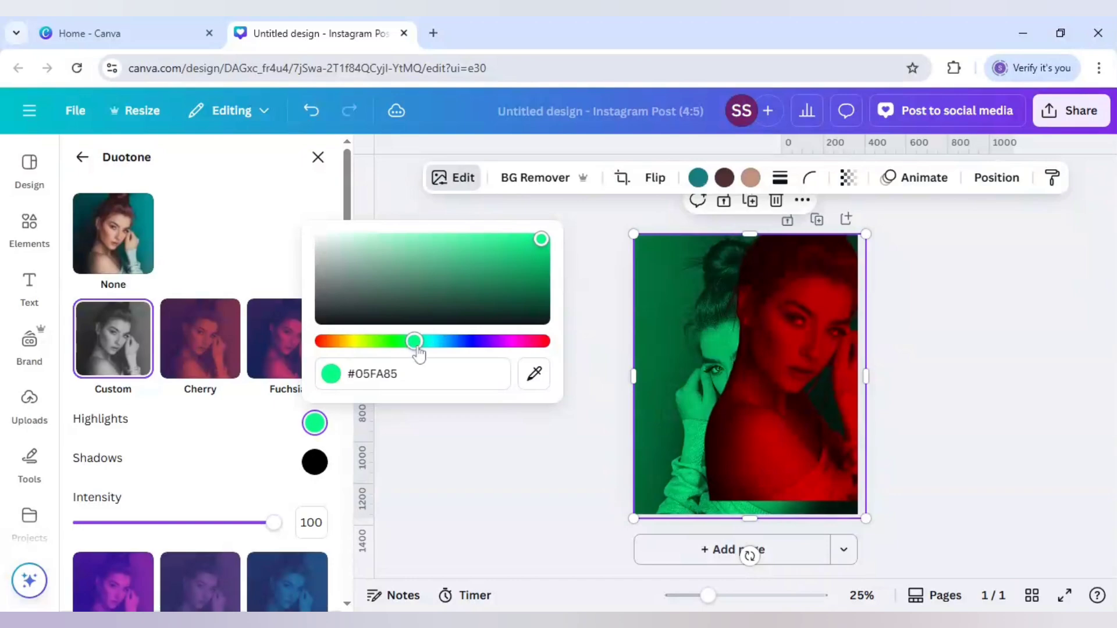
left_click_drag(413, 341, 420, 341)
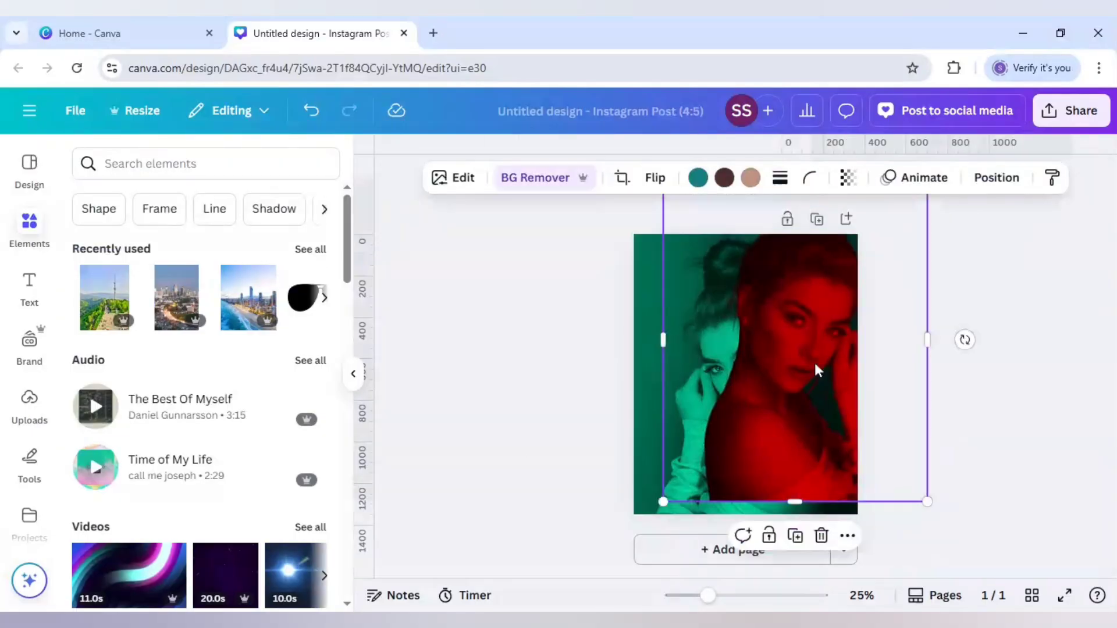
mouse_move(743, 399)
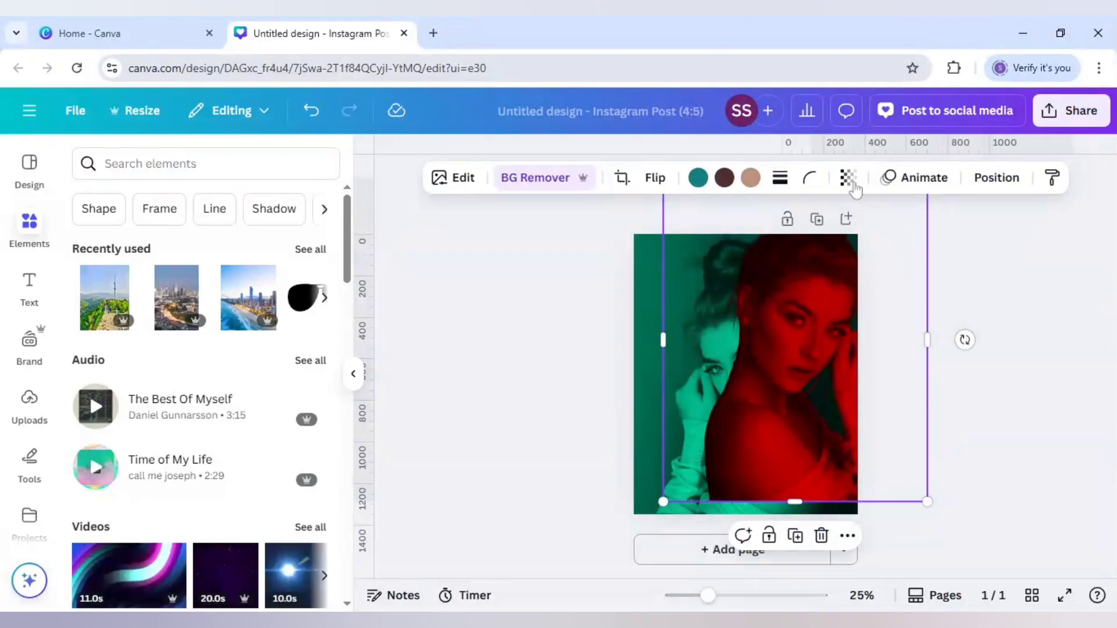
Lower the red copy's opacity by setting its transparency to 63
left_click(848, 178)
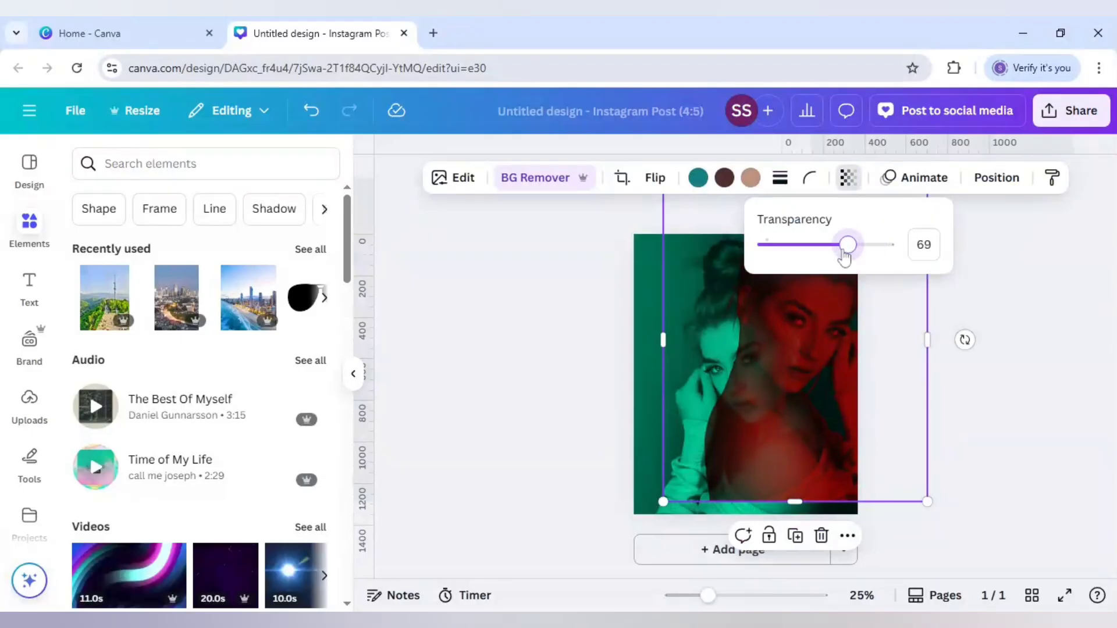
left_click_drag(848, 244, 841, 244)
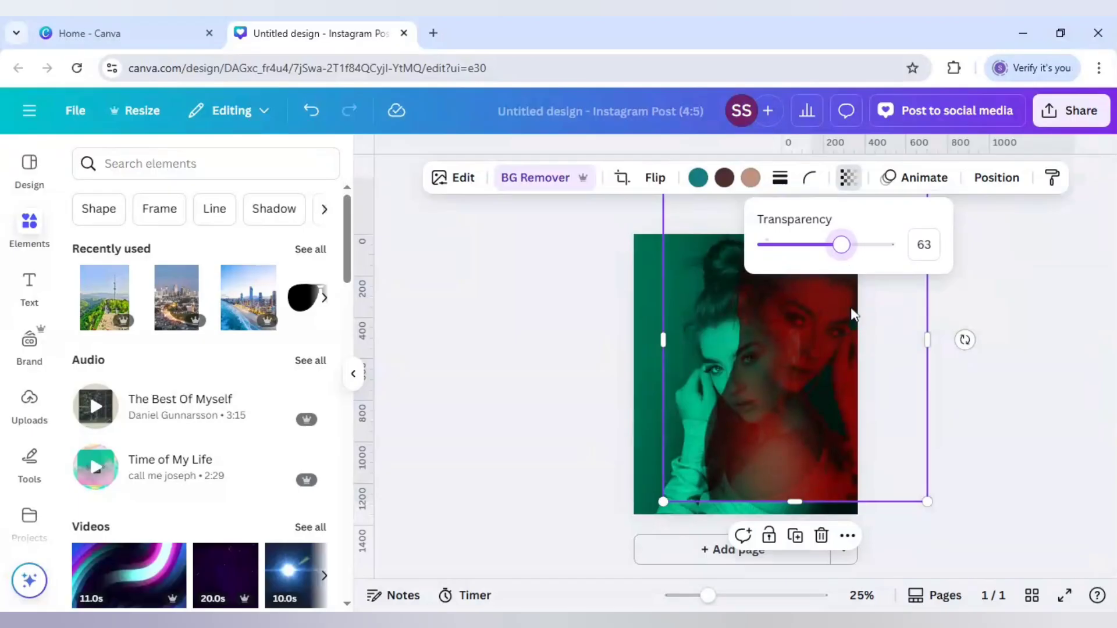
mouse_move(708, 461)
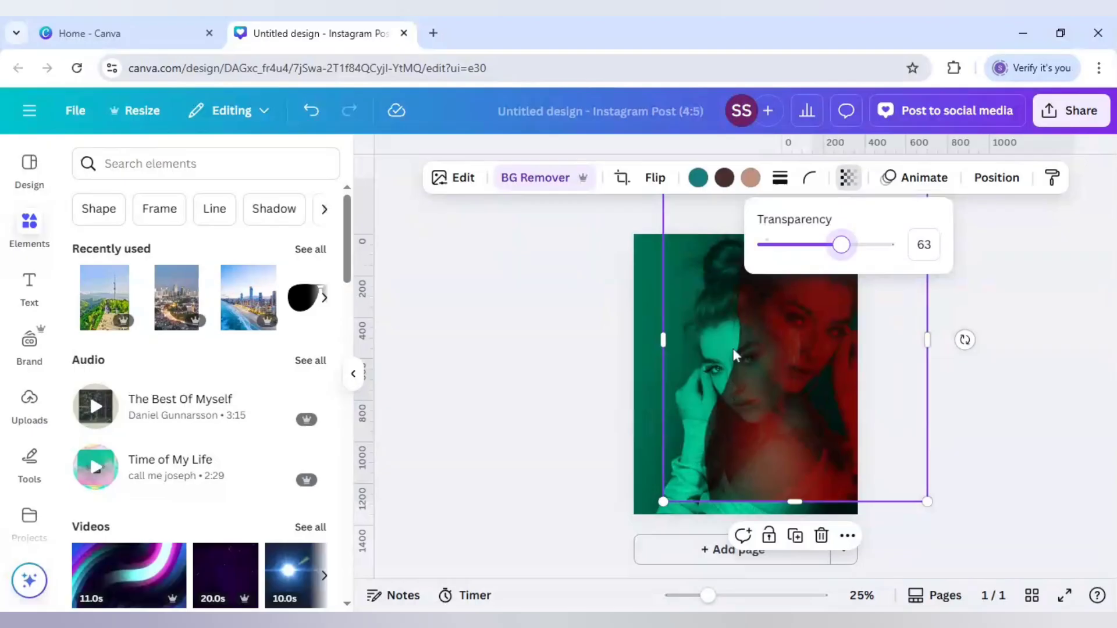
mouse_move(719, 352)
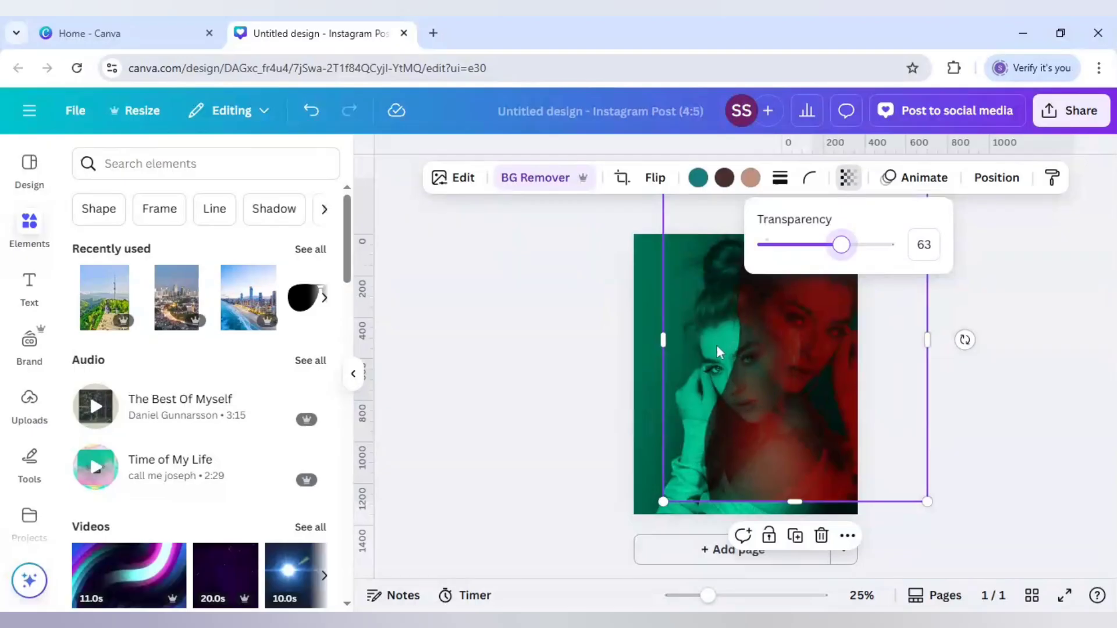
mouse_move(730, 390)
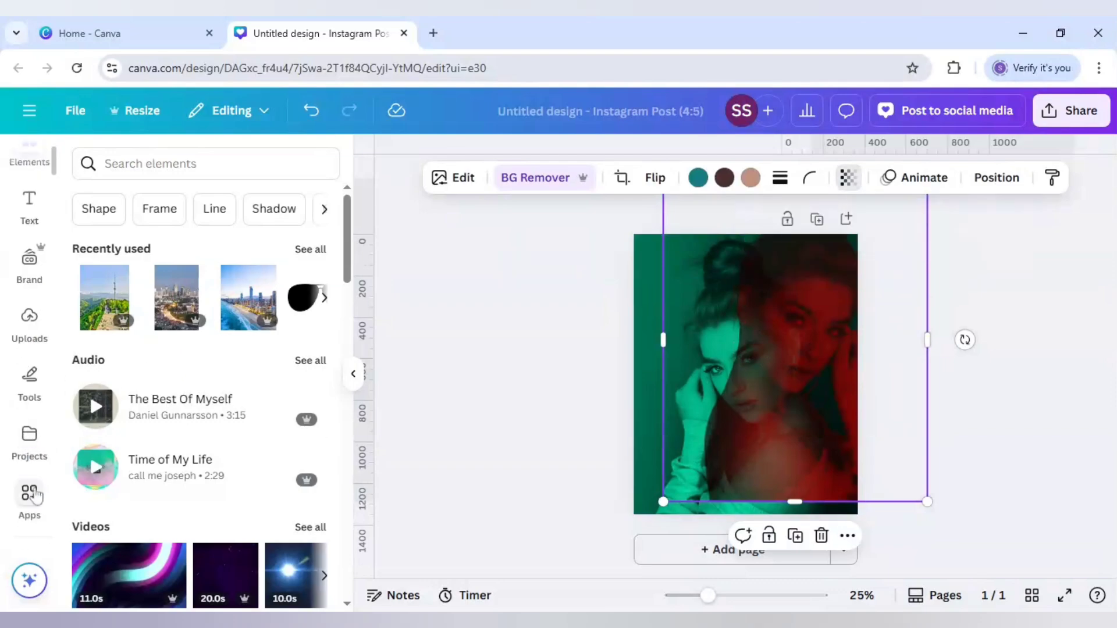
Apply and save an Image Blender linear fade on the red copy, from face to head
left_click(28, 497)
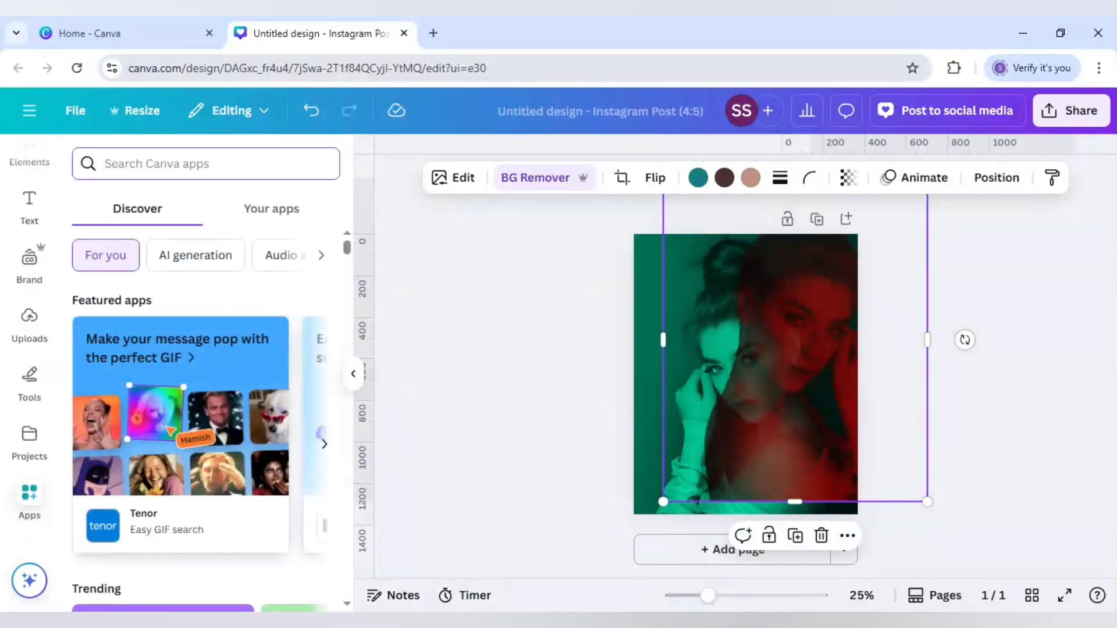
type("blend")
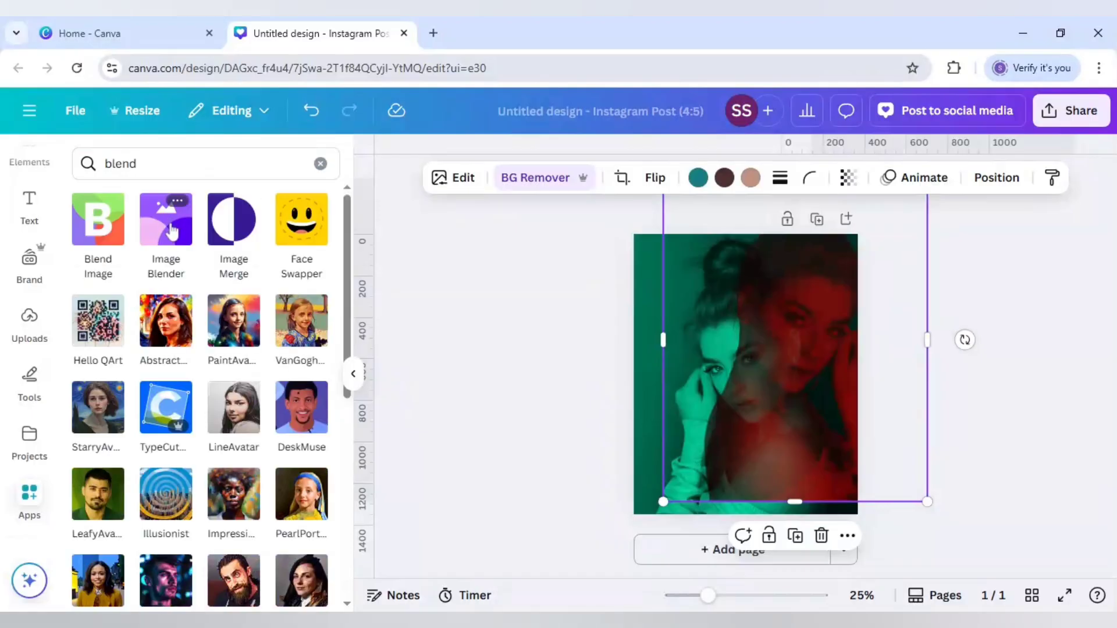
left_click(165, 235)
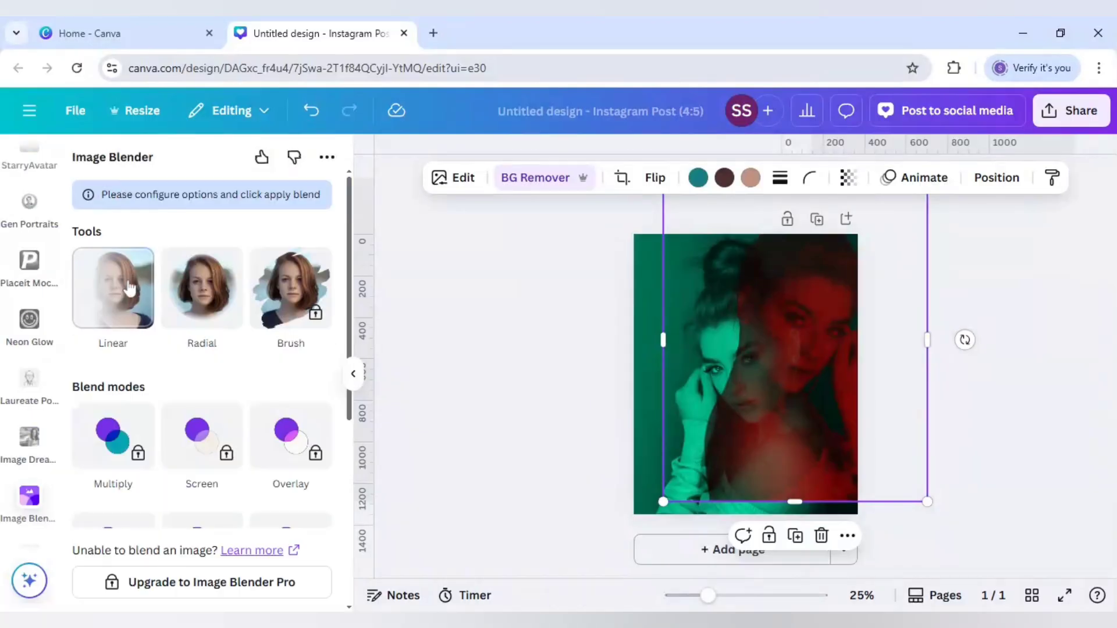
left_click(112, 287)
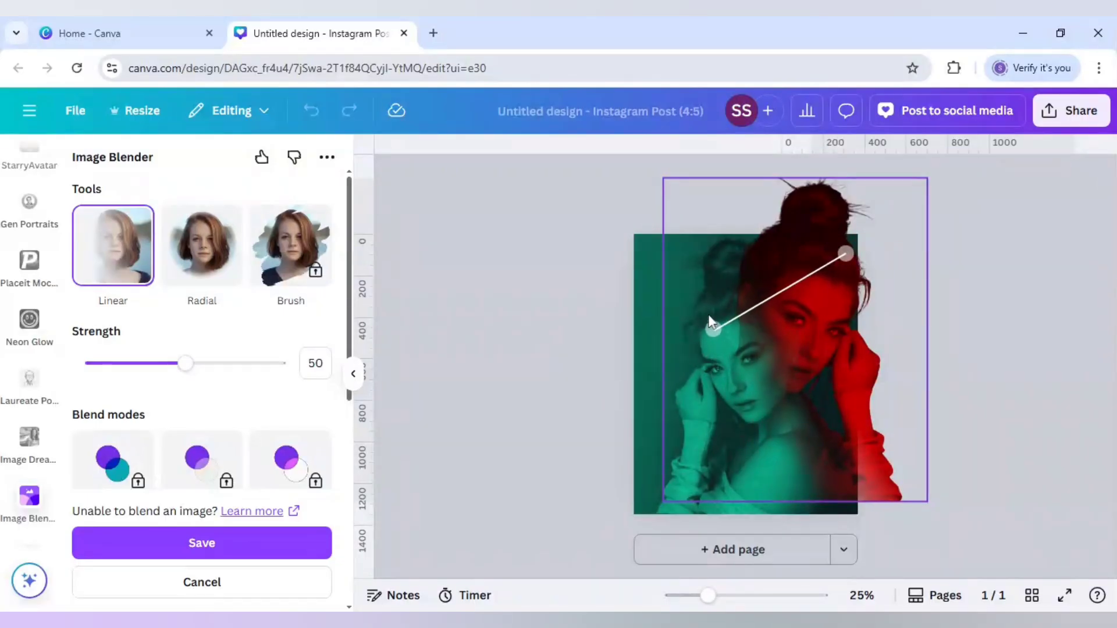
left_click_drag(714, 327, 710, 305)
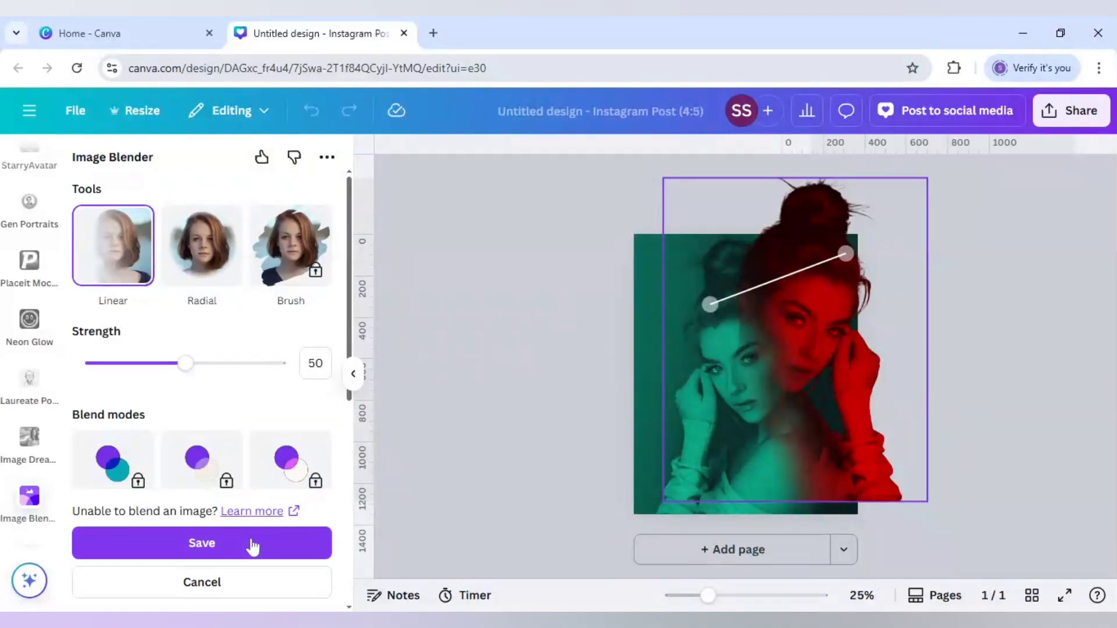
left_click(202, 542)
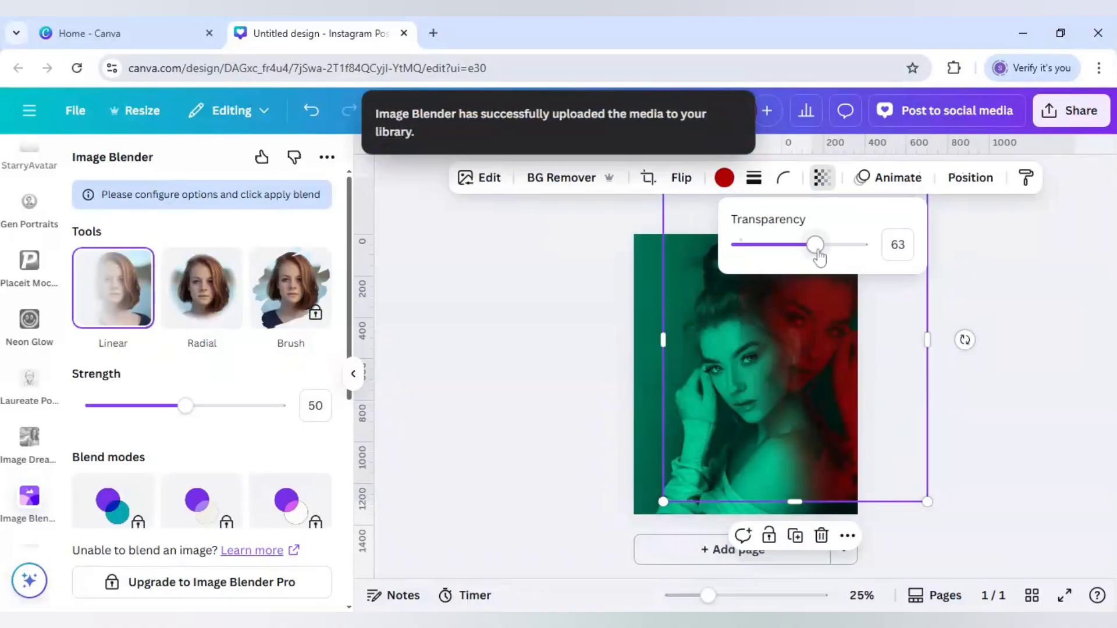
Raise the blended red copy's transparency to 74
left_click_drag(814, 244, 828, 244)
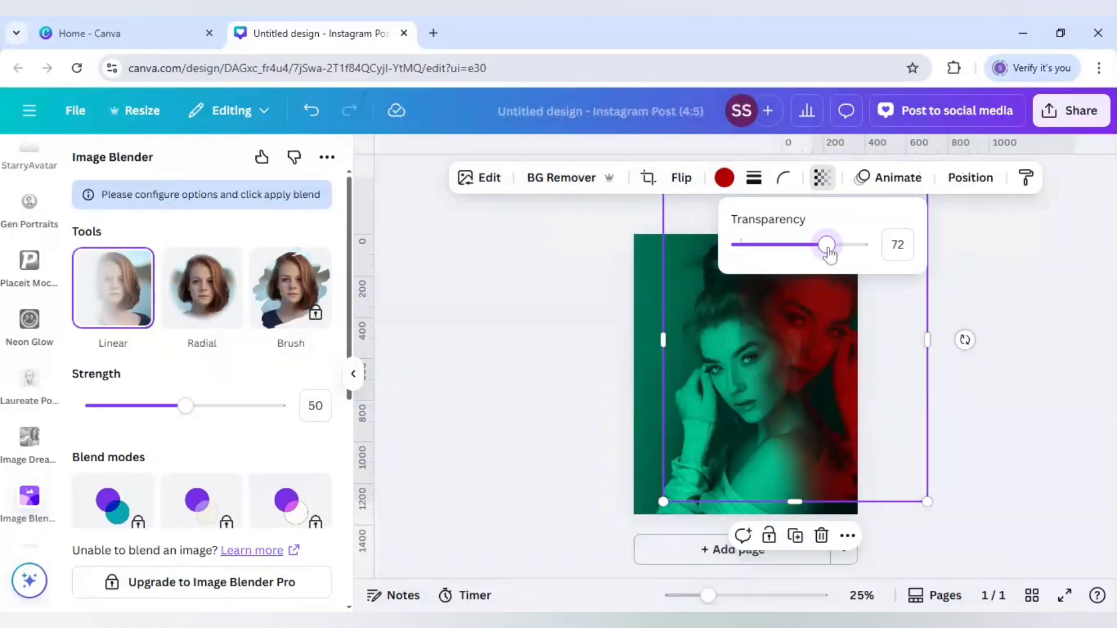
left_click_drag(826, 244, 832, 245)
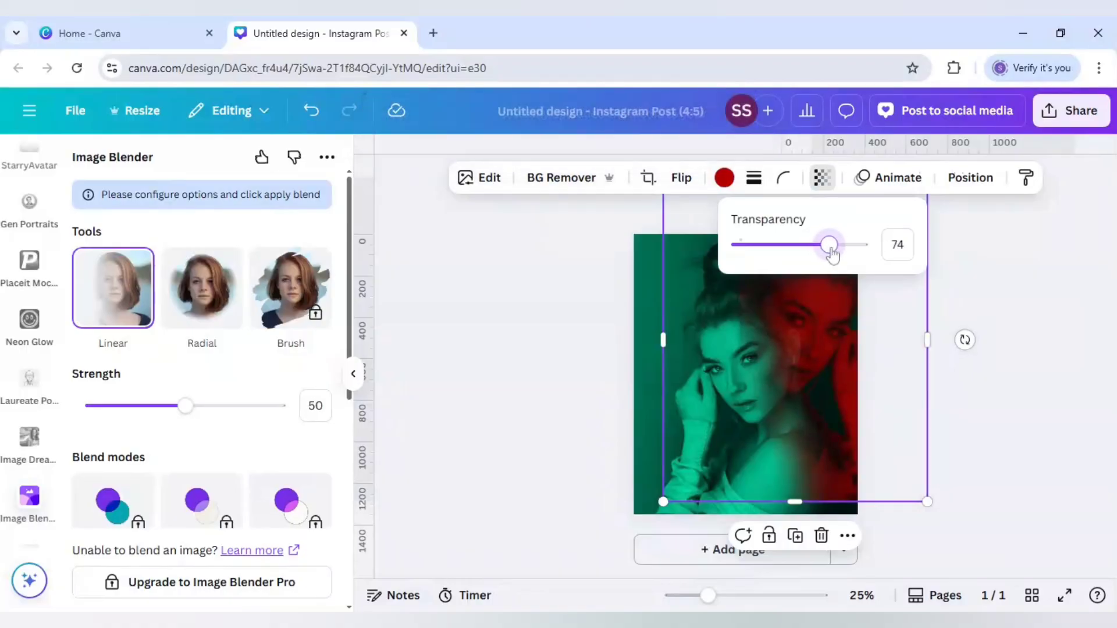
left_click(1007, 428)
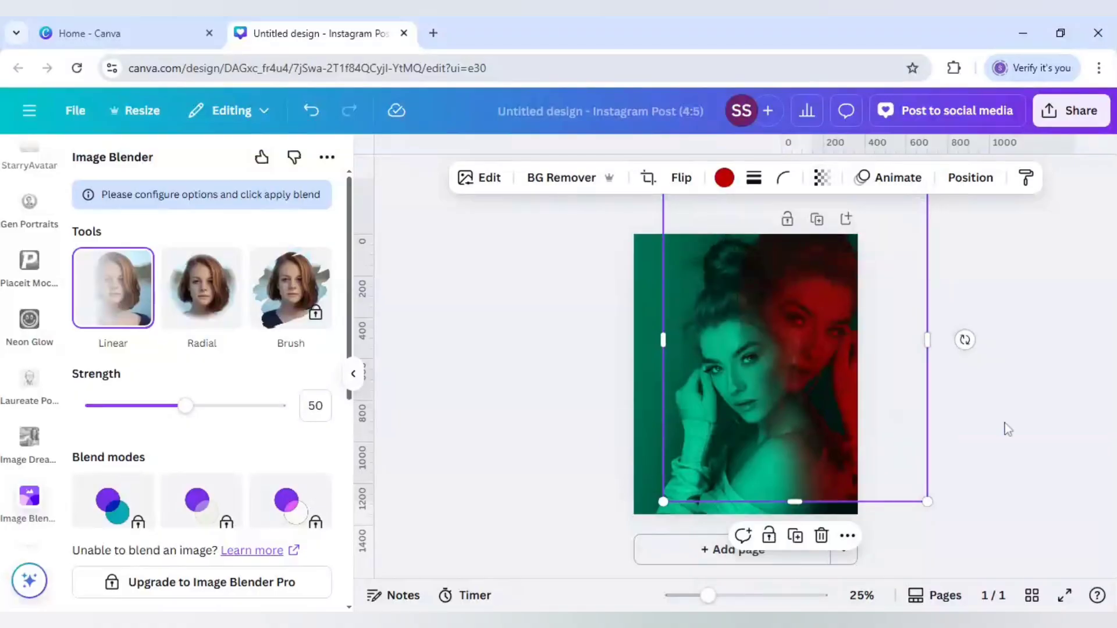
mouse_move(768, 320)
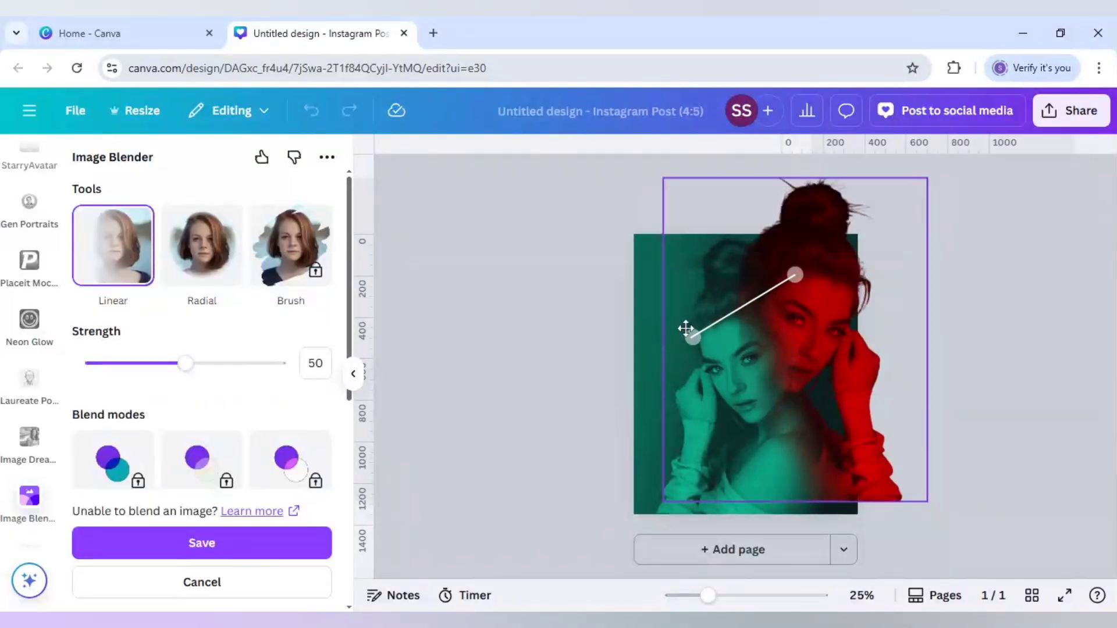
Drag the linear fade's start handle up and right toward the hair
left_click_drag(688, 336, 712, 310)
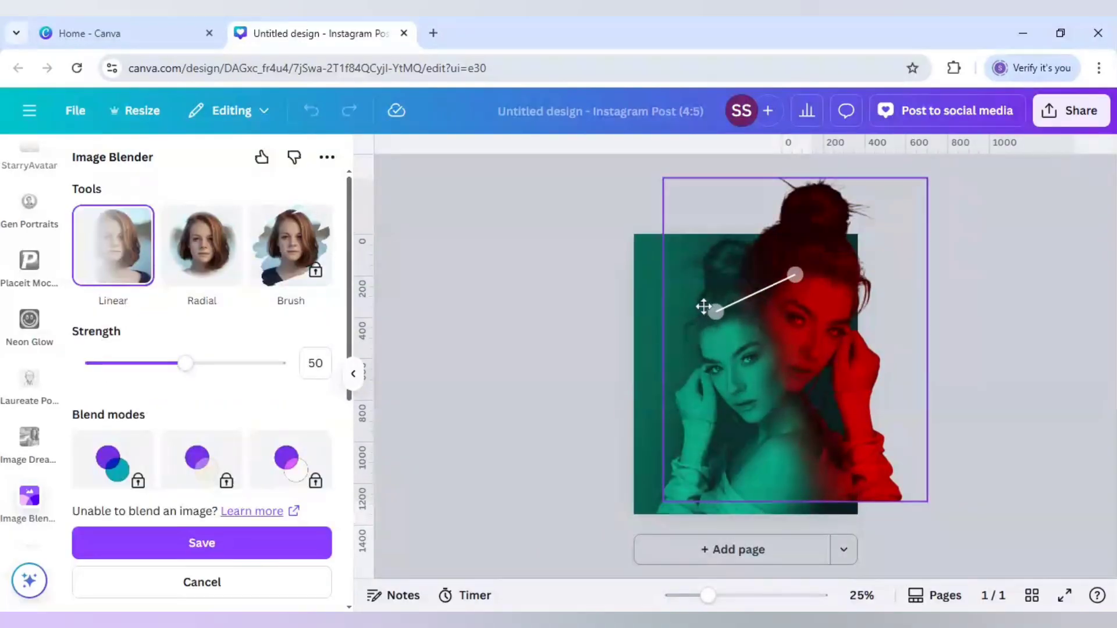
left_click_drag(714, 308, 721, 301)
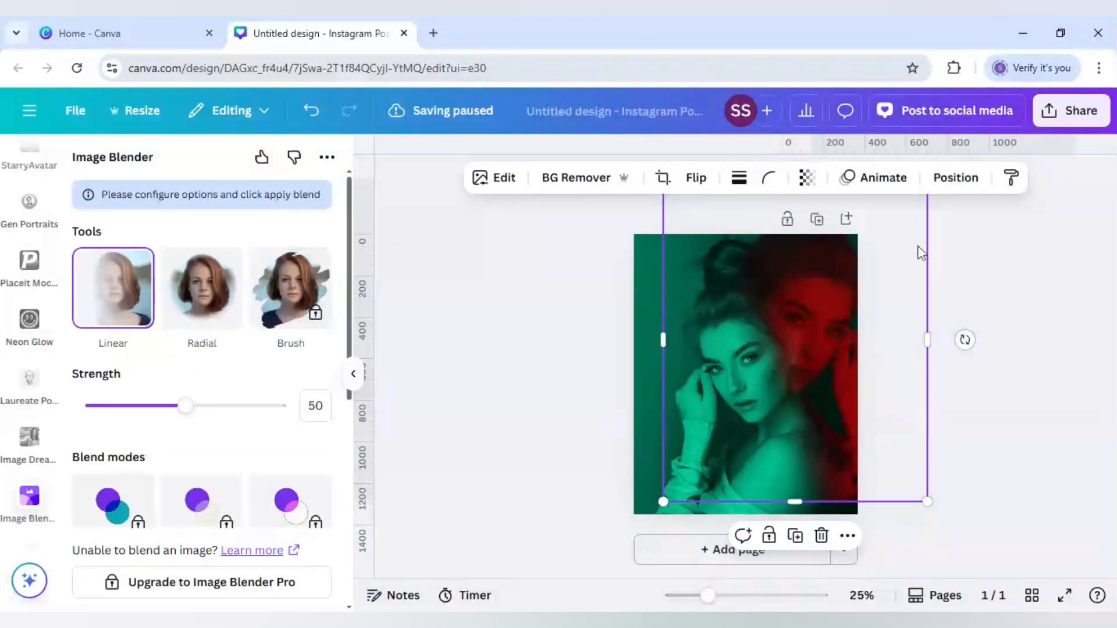
Raise the red copy's transparency to 82, then deselect to view the double exposure
left_click(805, 177)
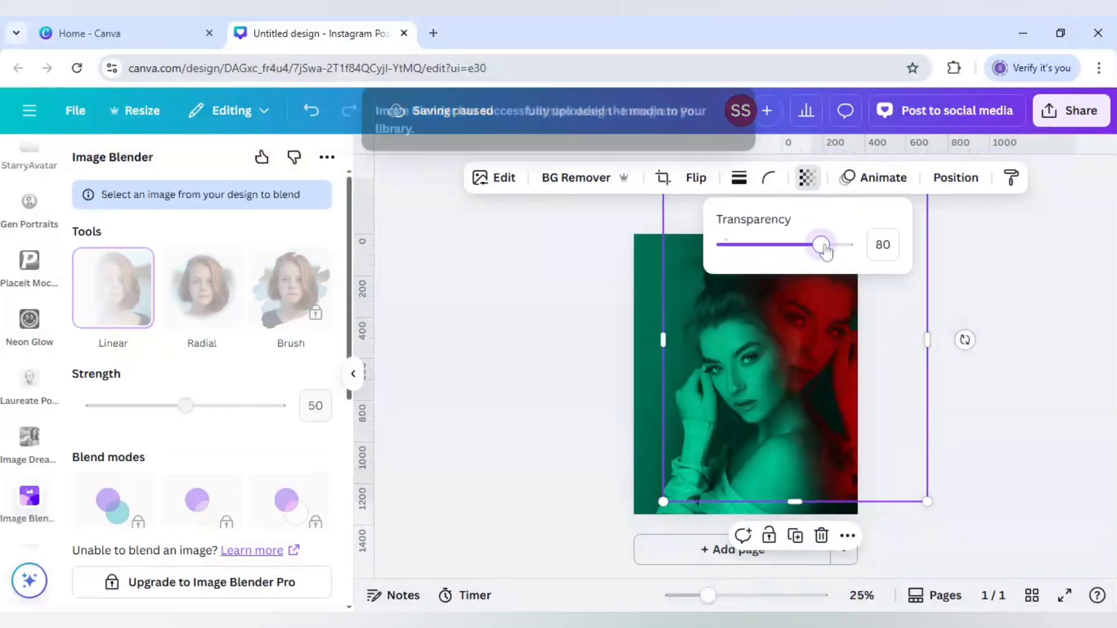
left_click_drag(821, 245, 826, 244)
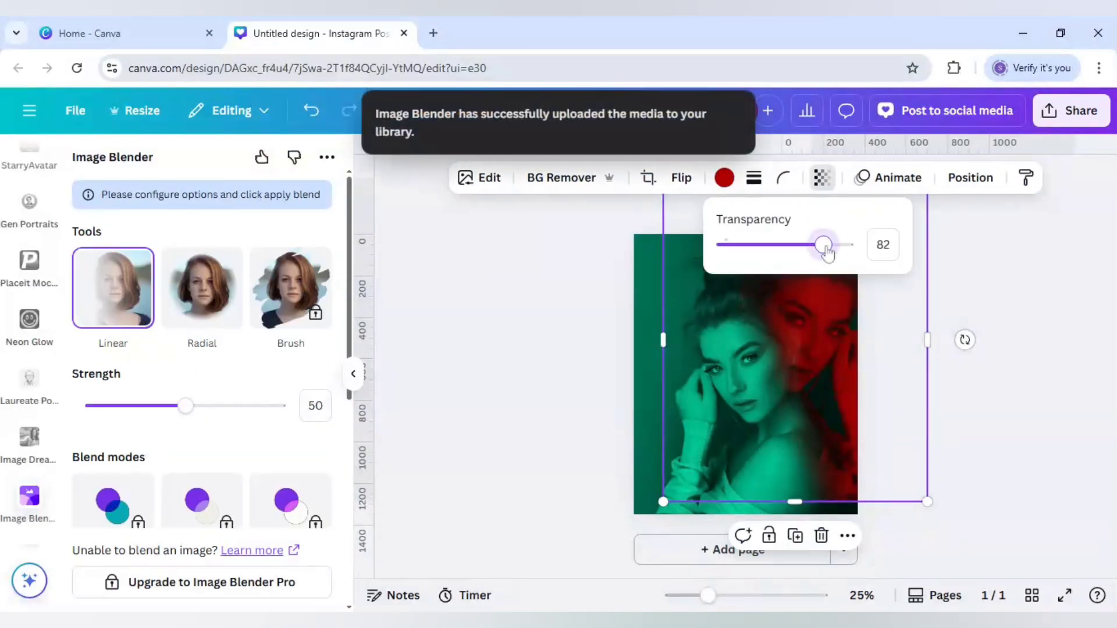
left_click_drag(822, 245, 826, 244)
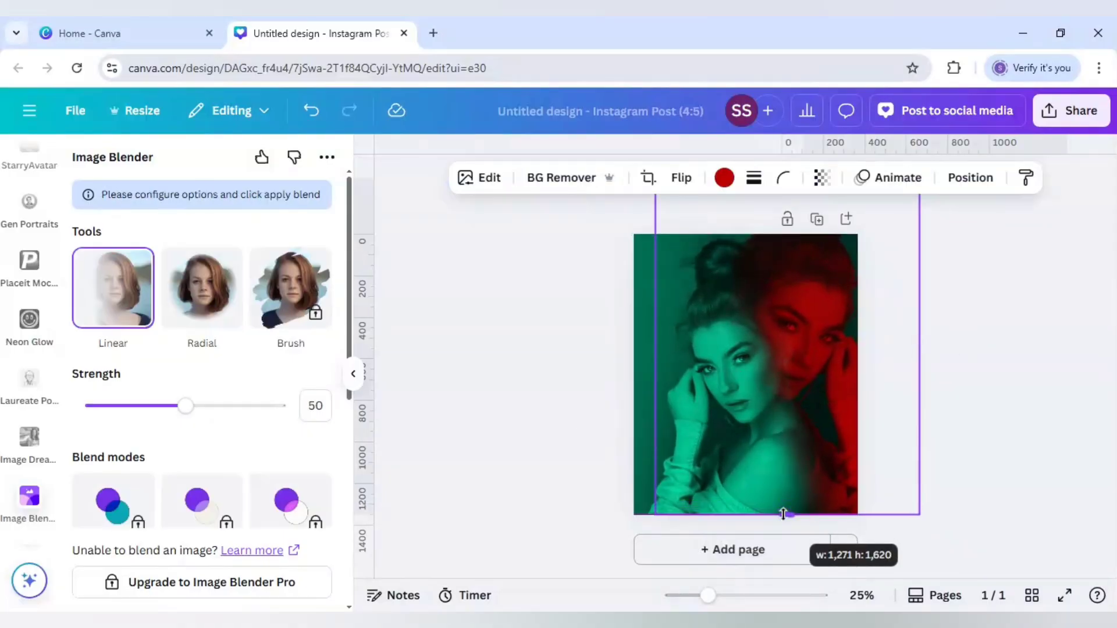
left_click(982, 461)
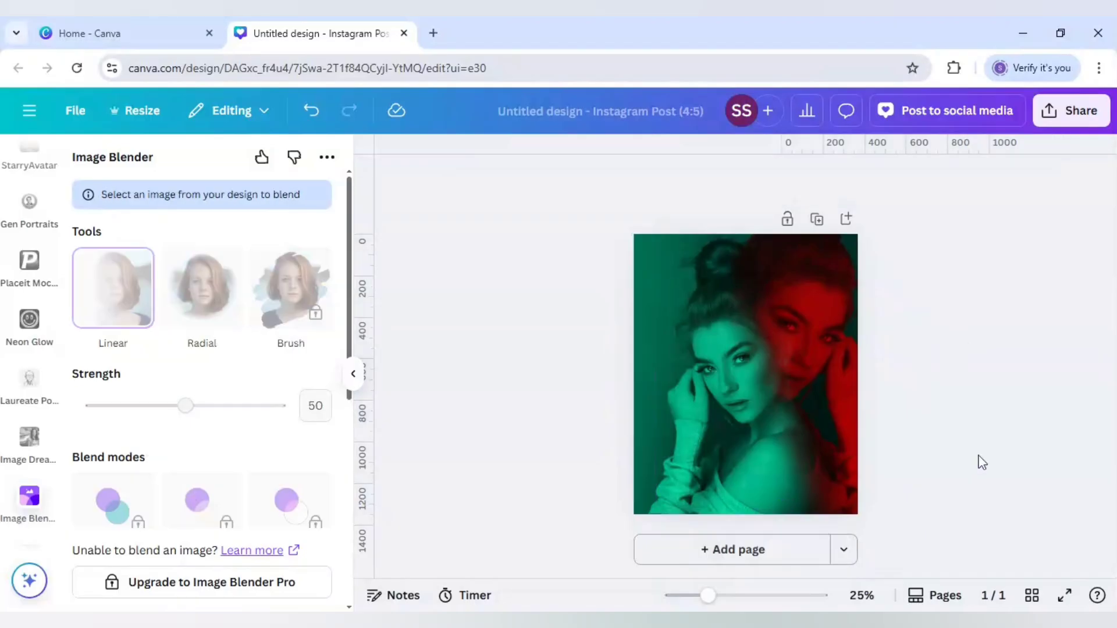